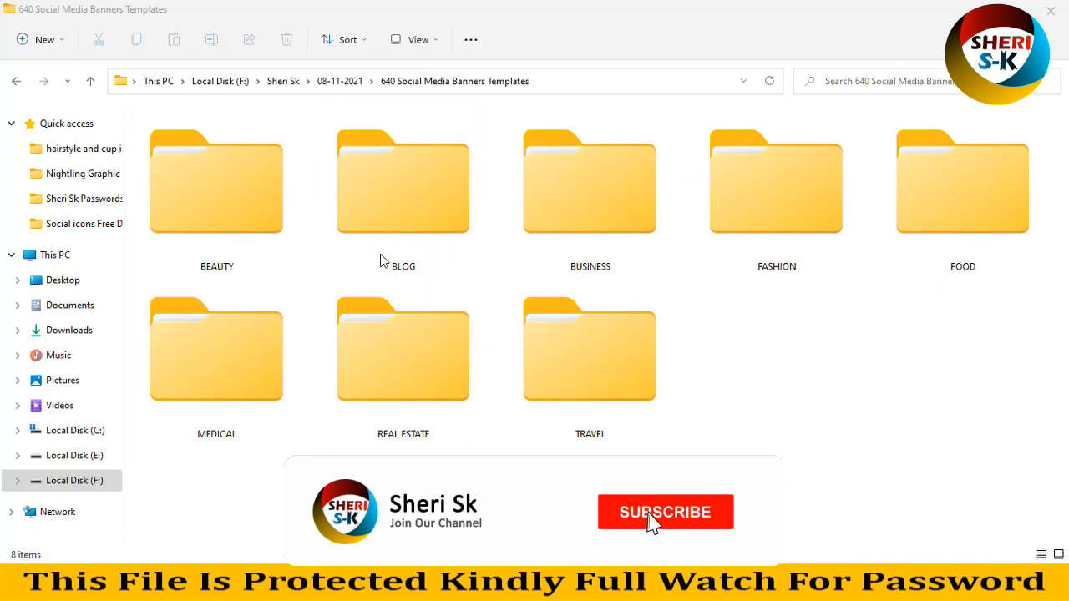
# Step: Look over the FASHION, TRAVEL and MEDICAL category folders, then go into the BEAUTY folder
pyautogui.click(403, 349)
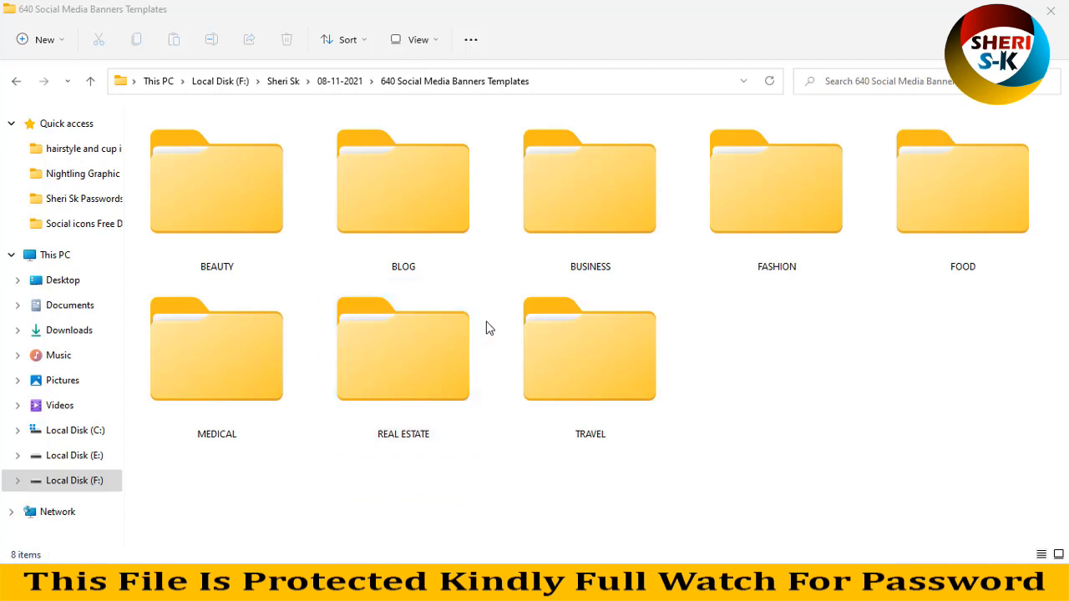
pyautogui.moveTo(750, 364)
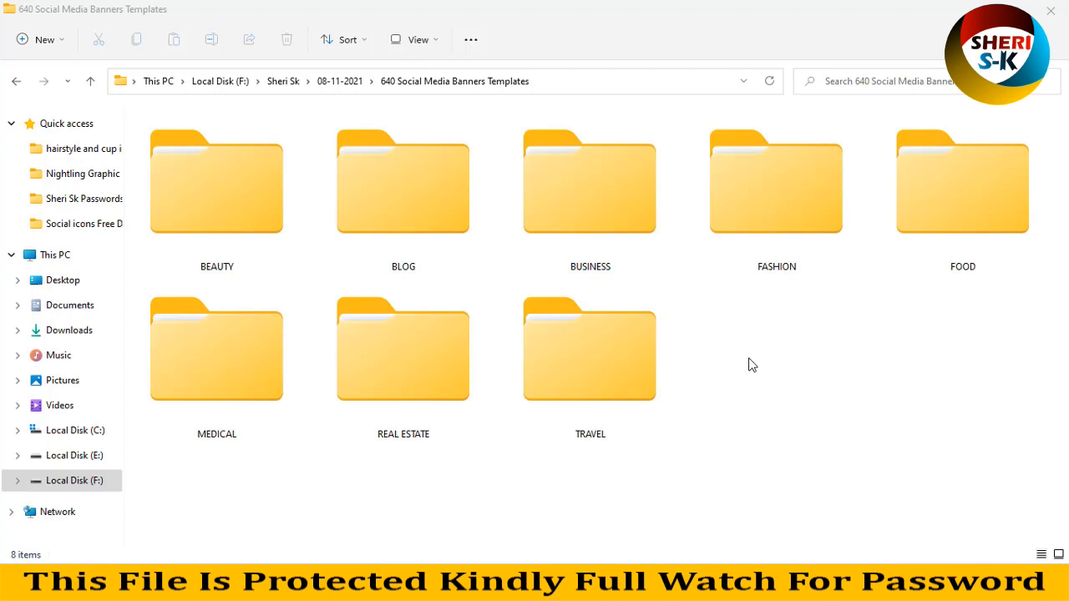
pyautogui.moveTo(262, 251)
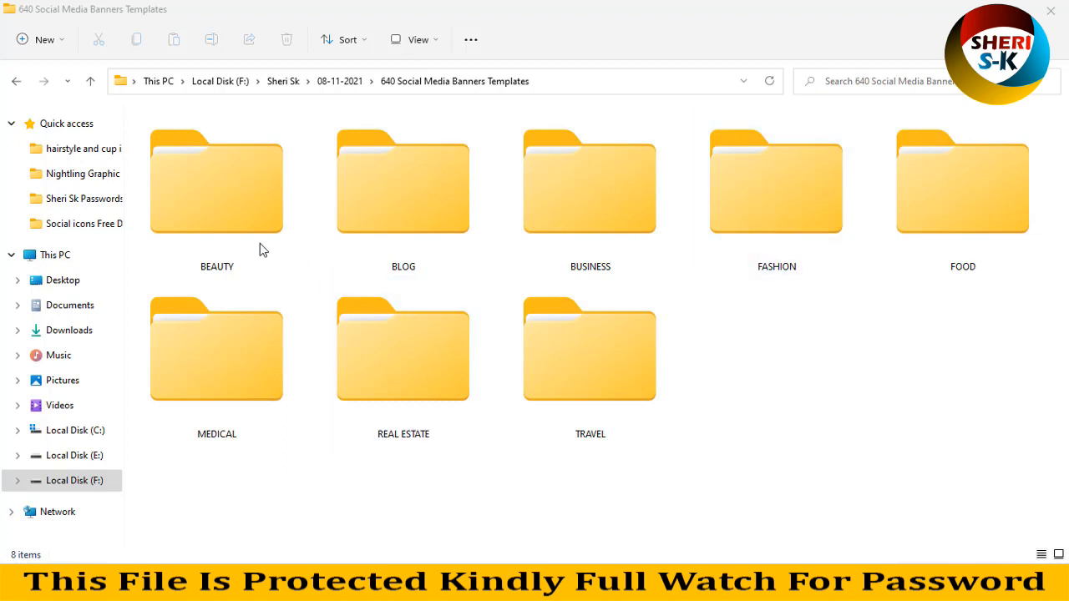
pyautogui.click(775, 183)
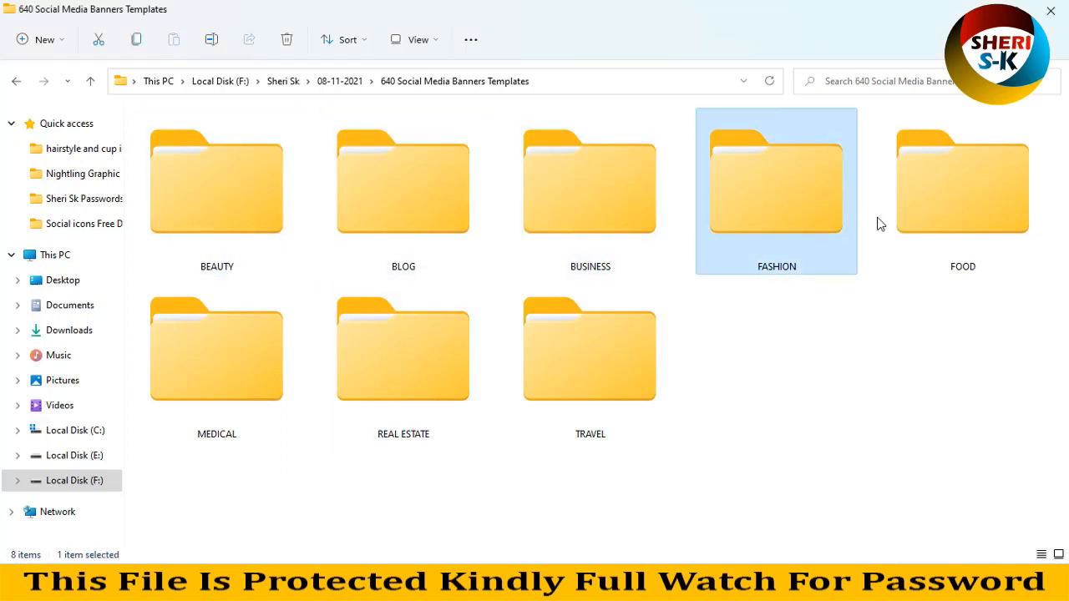
pyautogui.click(589, 349)
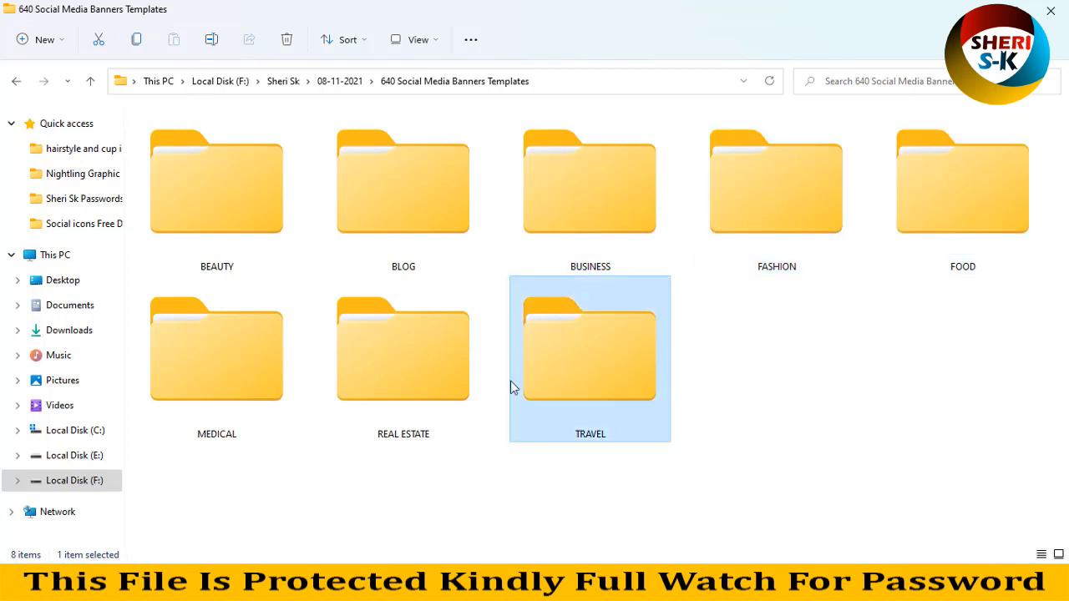
pyautogui.click(217, 351)
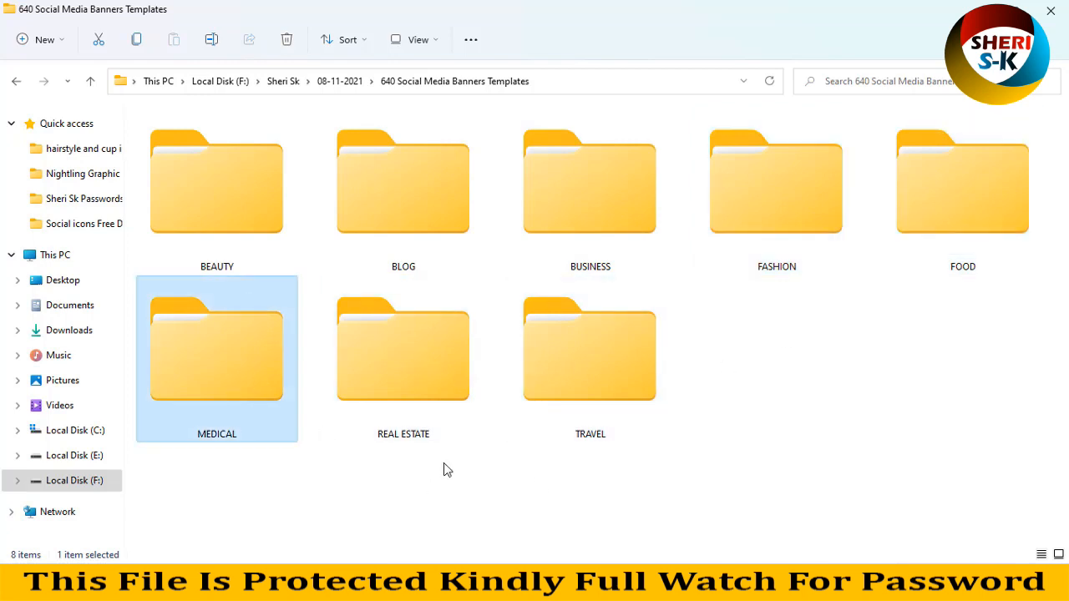
pyautogui.click(906, 413)
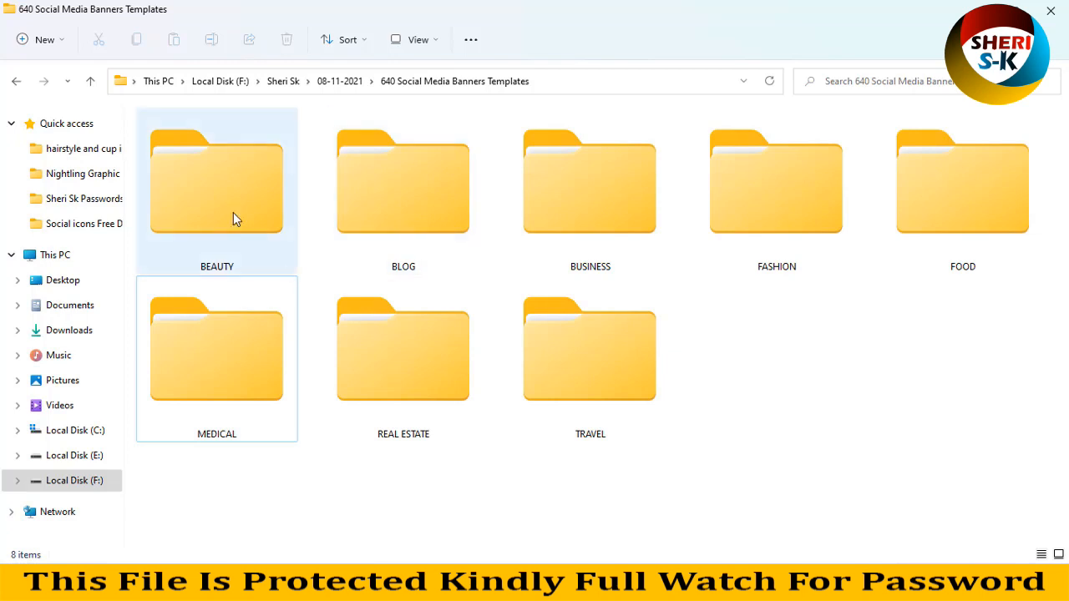
pyautogui.doubleClick(218, 183)
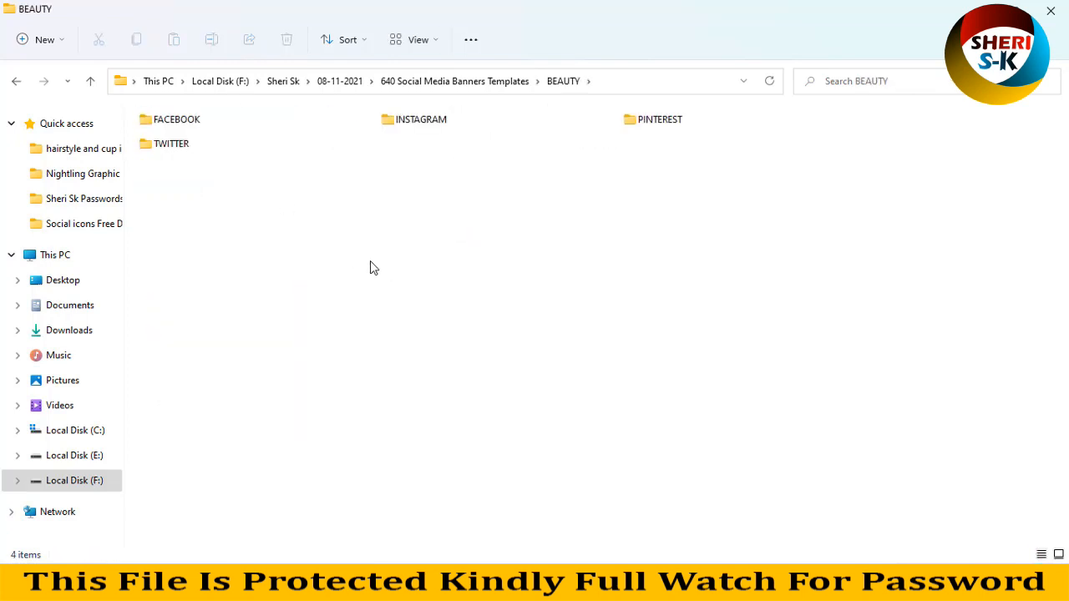
# Step: Enter BEAUTY's FACEBOOK subfolder listing its 20 Facebook beauty banner templates
pyautogui.click(414, 40)
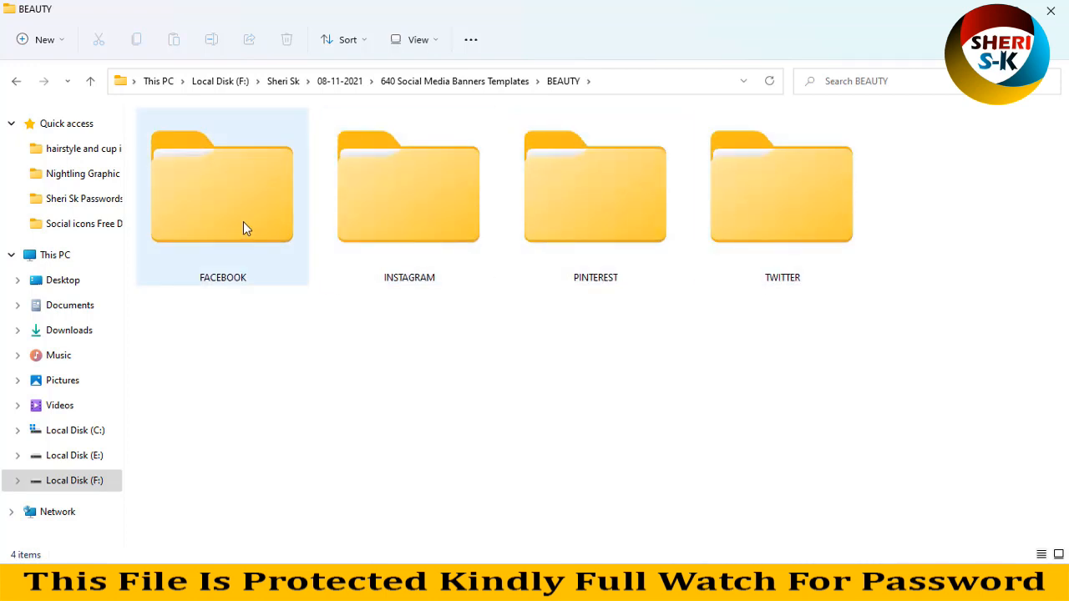
pyautogui.doubleClick(222, 187)
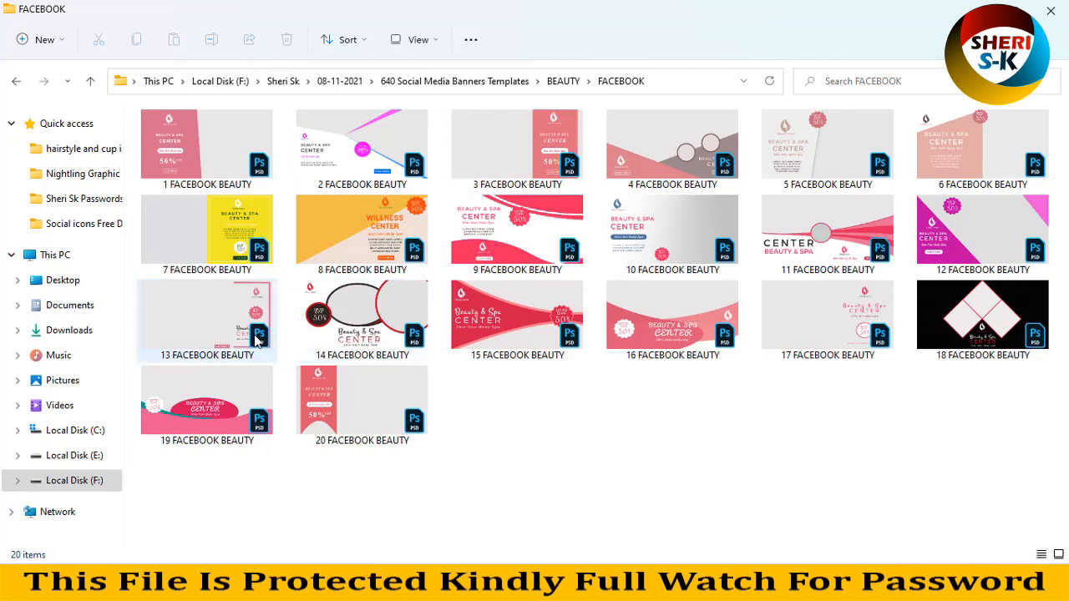
pyautogui.moveTo(681, 156)
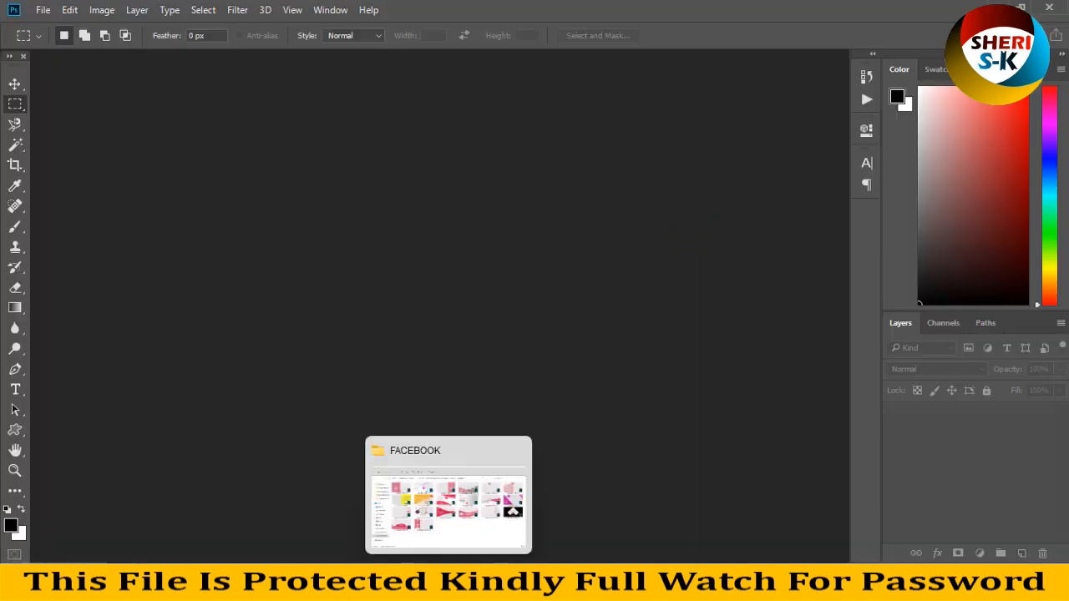
# Step: Bring up the Beauty & Spa Center banner and select its grey gradient background layer
pyautogui.click(448, 493)
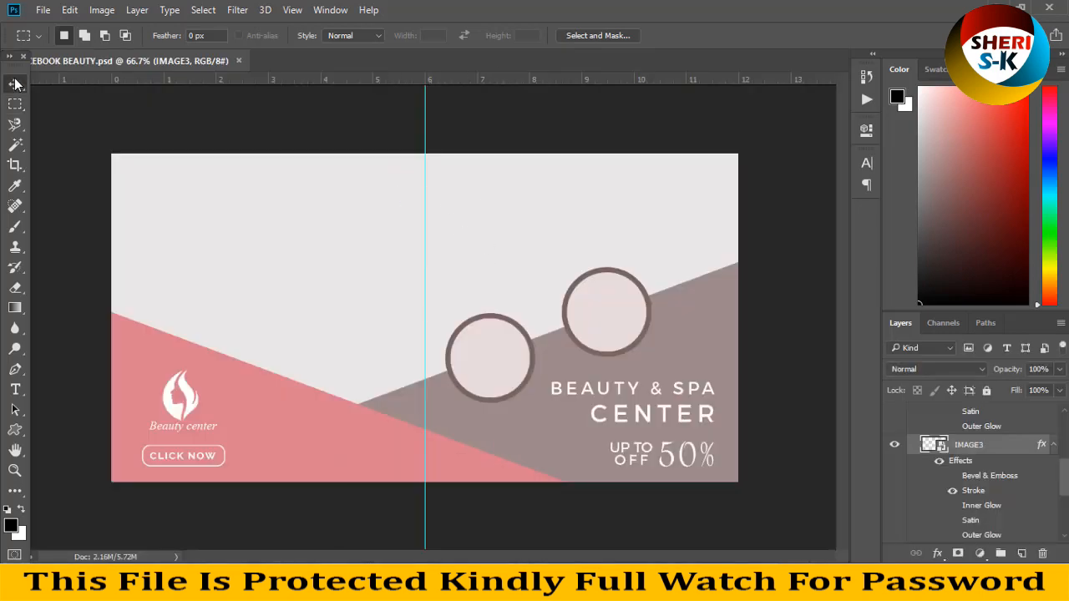
pyautogui.click(15, 84)
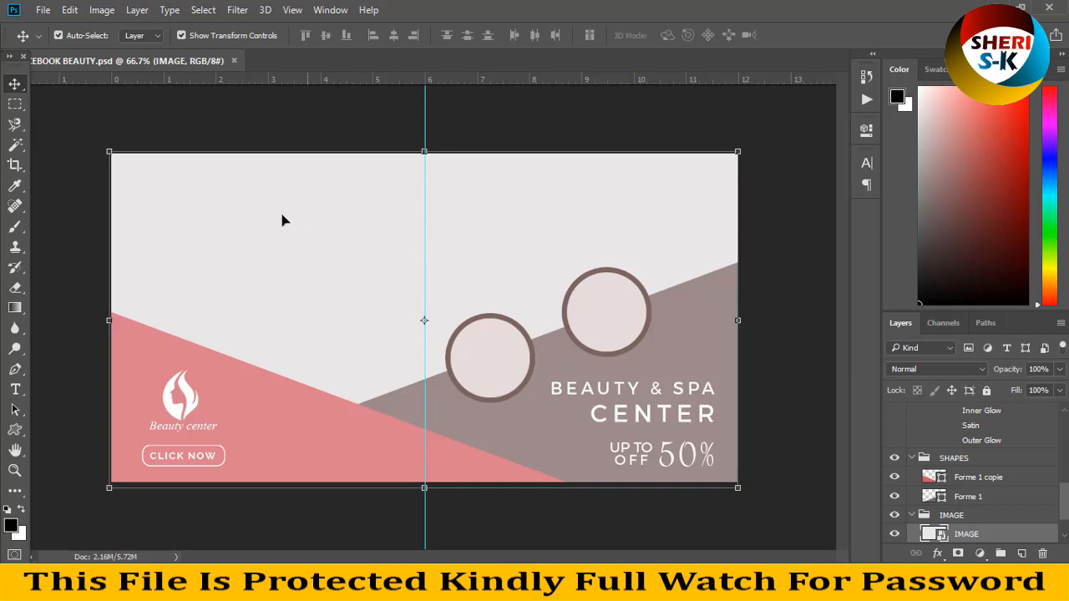
pyautogui.moveTo(257, 141)
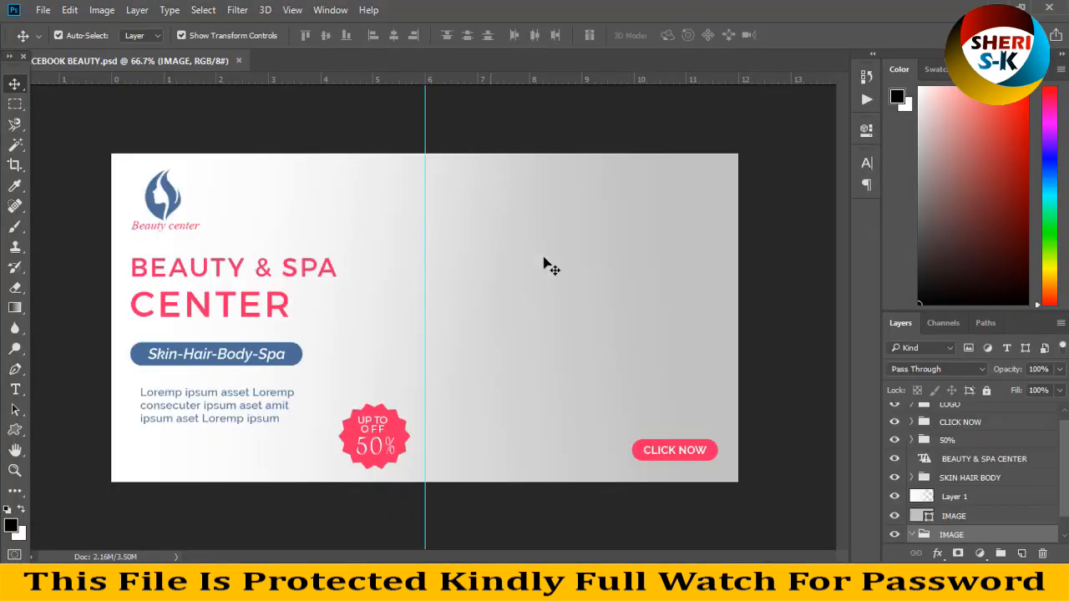
pyautogui.click(952, 496)
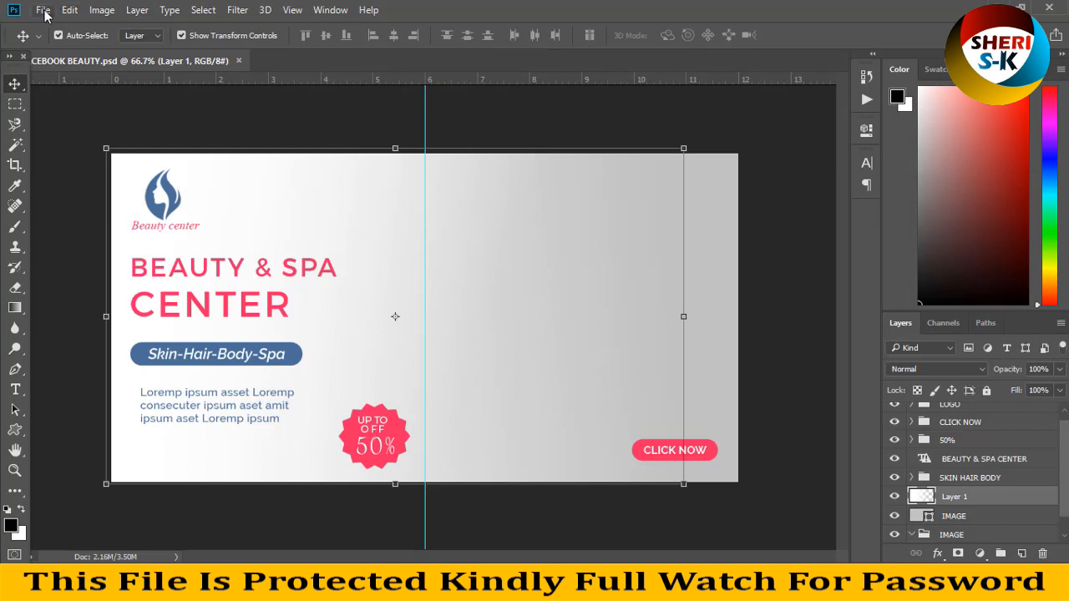
# Step: Load the long-haired model AdobeStock photo and float it in its own window
pyautogui.click(44, 10)
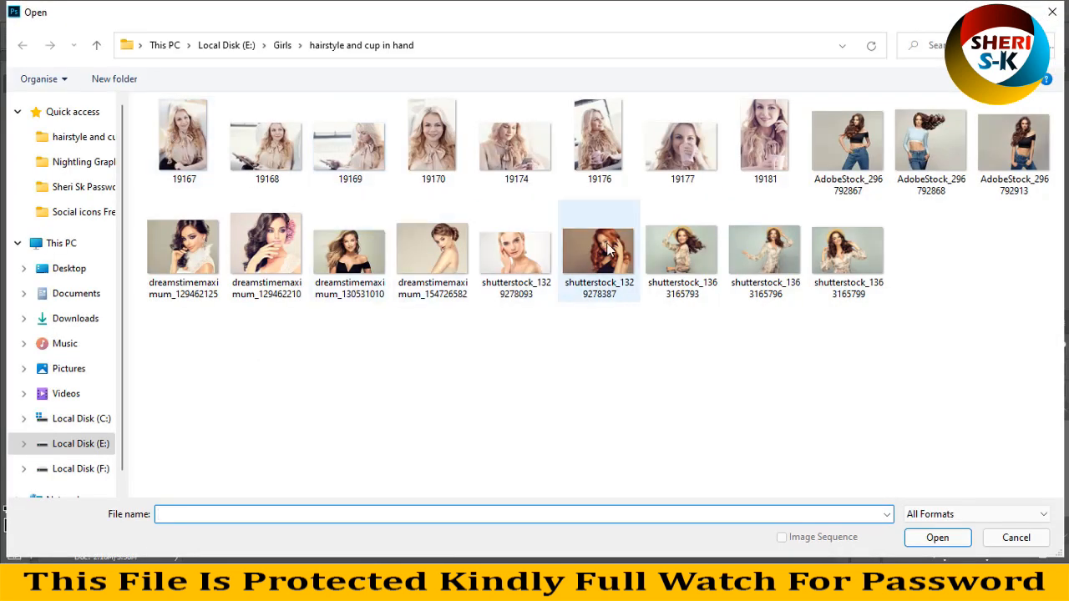
pyautogui.click(847, 136)
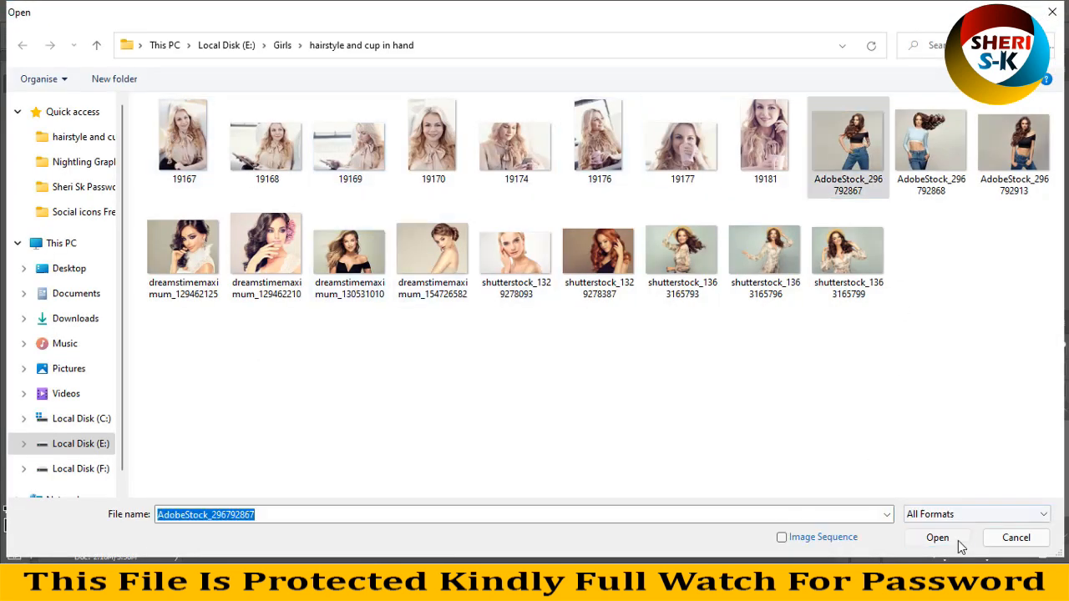
pyautogui.click(937, 538)
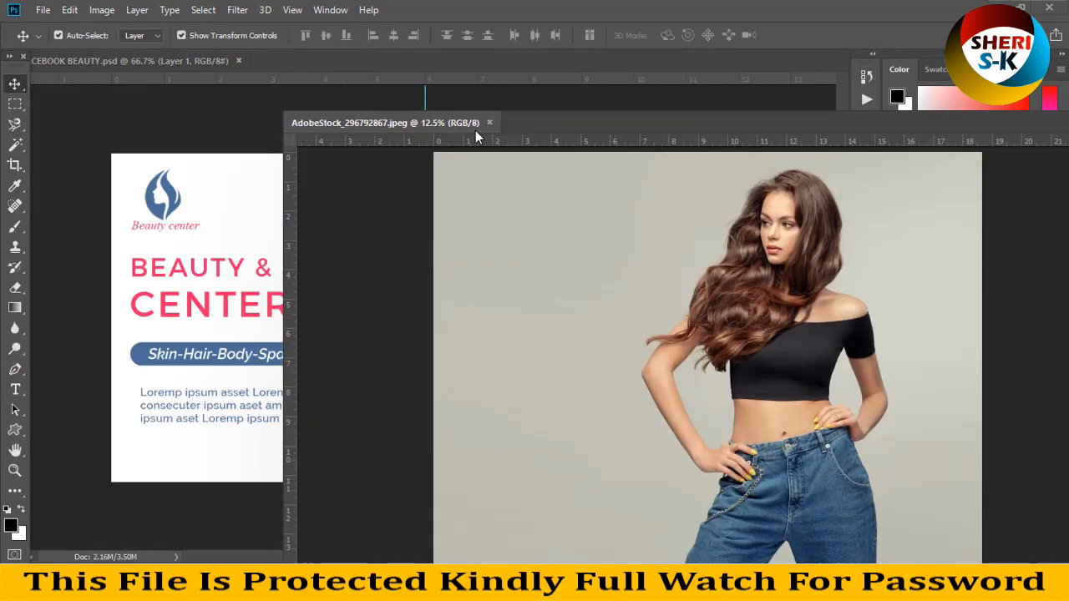
pyautogui.click(101, 10)
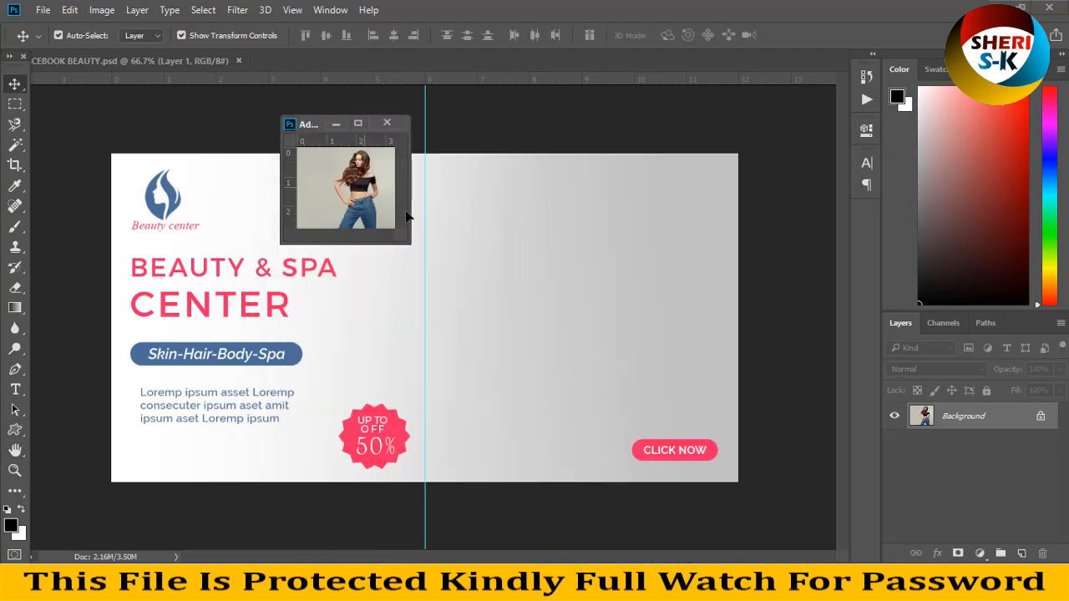
# Step: Duplicate the photo layer into the banner, close the photo and arrange it on the right side
pyautogui.rightClick(953, 504)
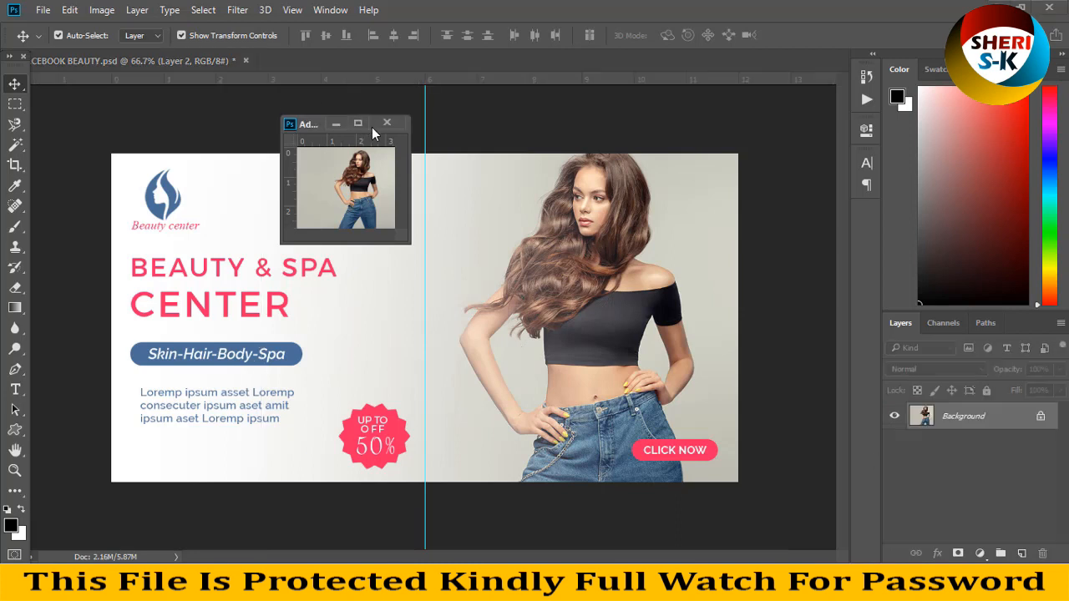
pyautogui.click(387, 124)
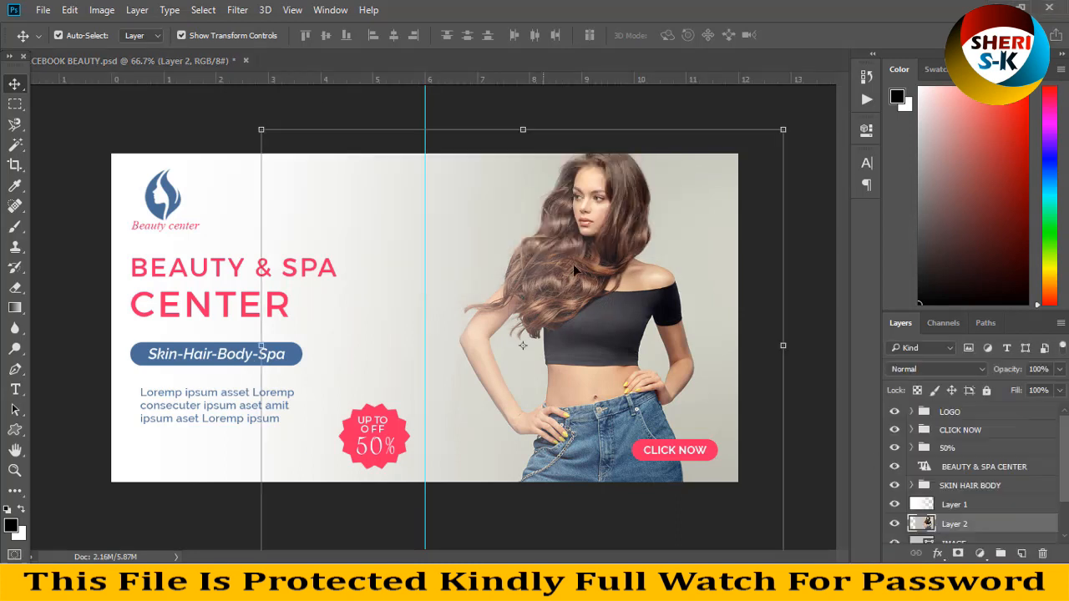
pyautogui.click(954, 505)
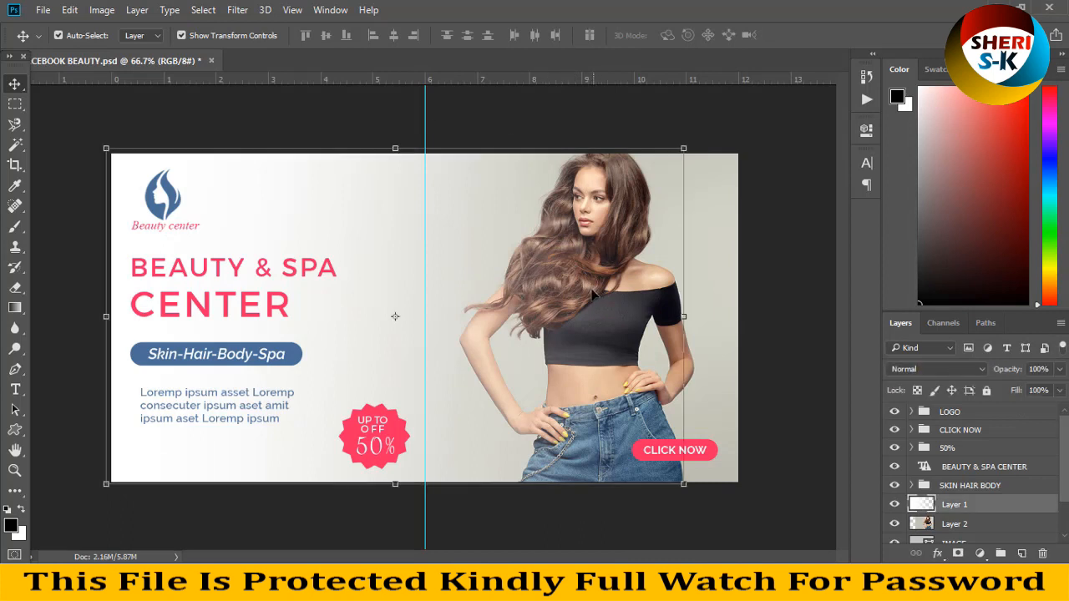
pyautogui.click(954, 505)
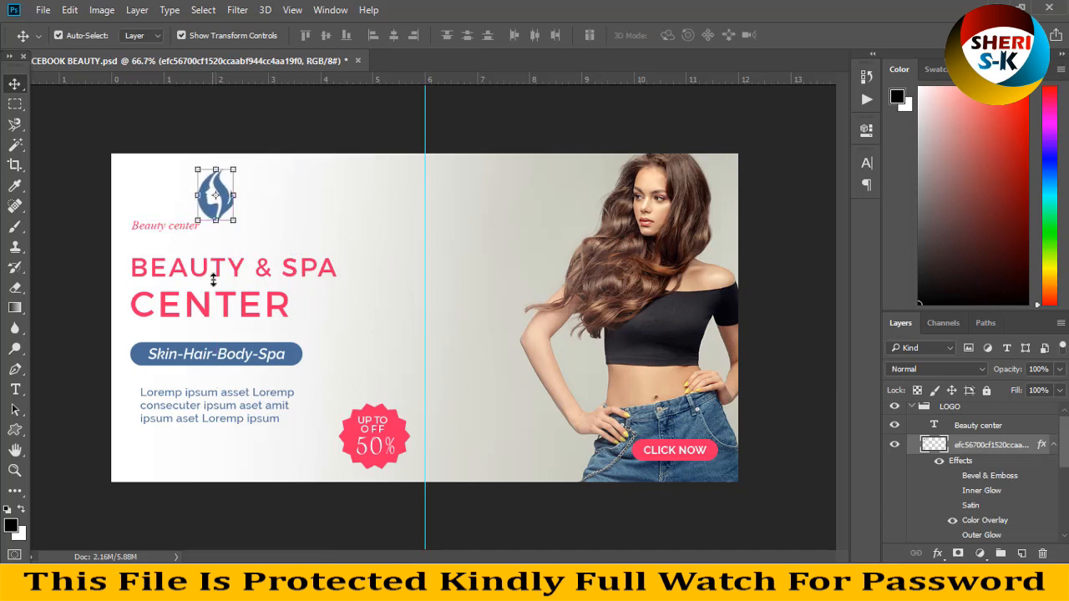
# Step: Recolour the Skin-Hair-Body-Spa label's Shape 10 from blue to black #000000
pyautogui.click(969, 534)
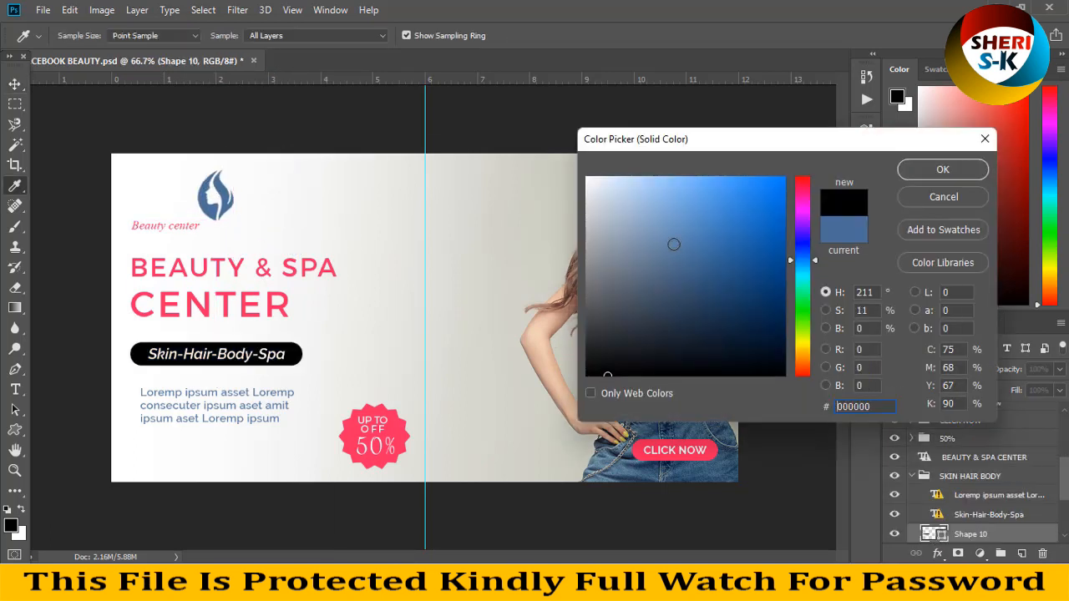
pyautogui.click(802, 182)
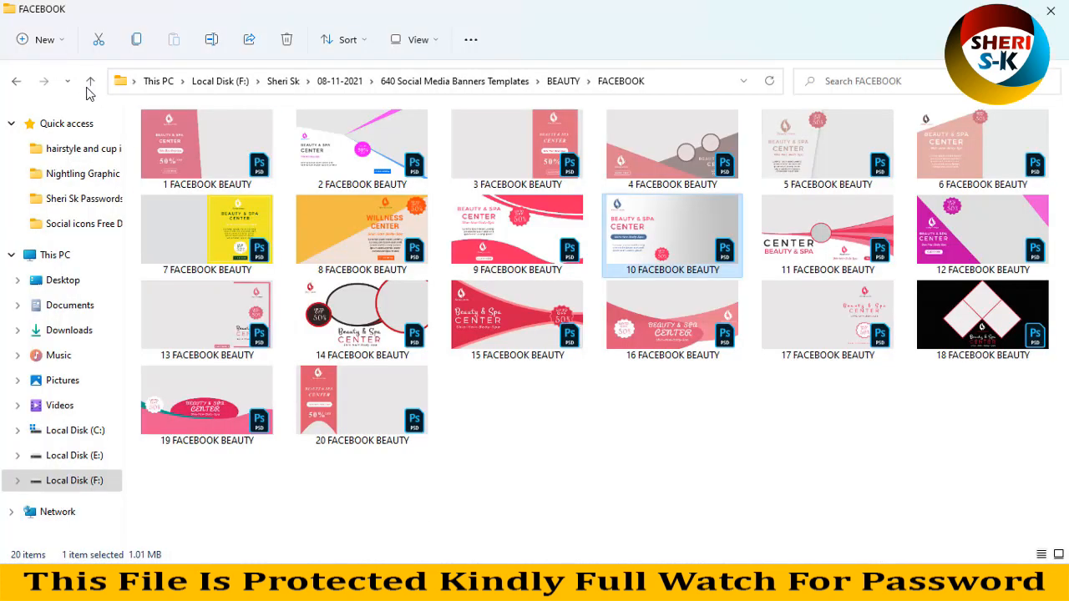
# Step: Launch the 1 FACEBOOK BEAUTY template into Photoshop with its IMAGE placeholder
pyautogui.click(207, 147)
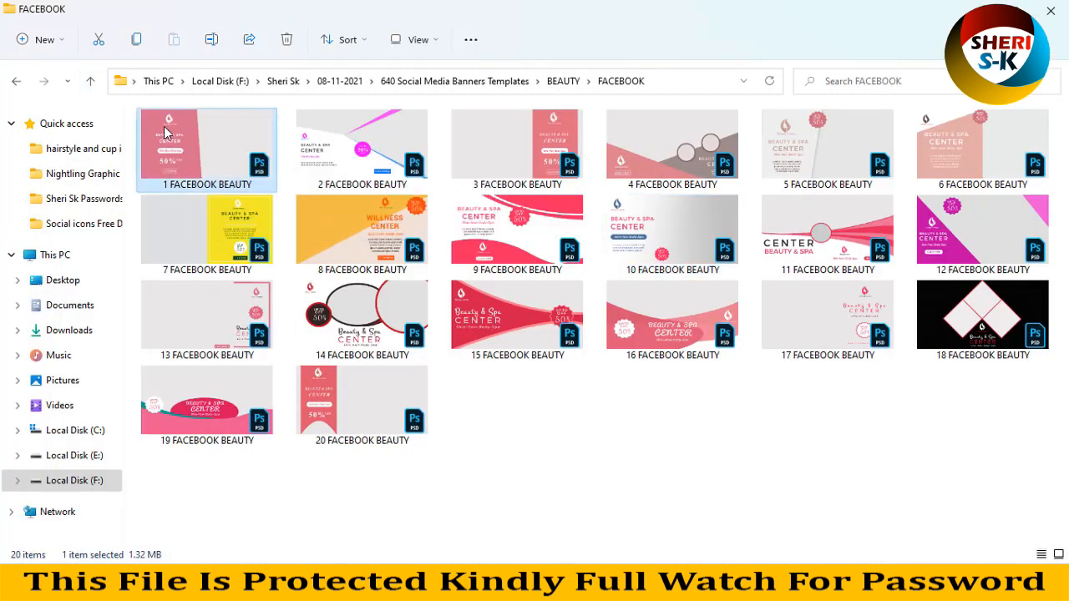
pyautogui.doubleClick(207, 150)
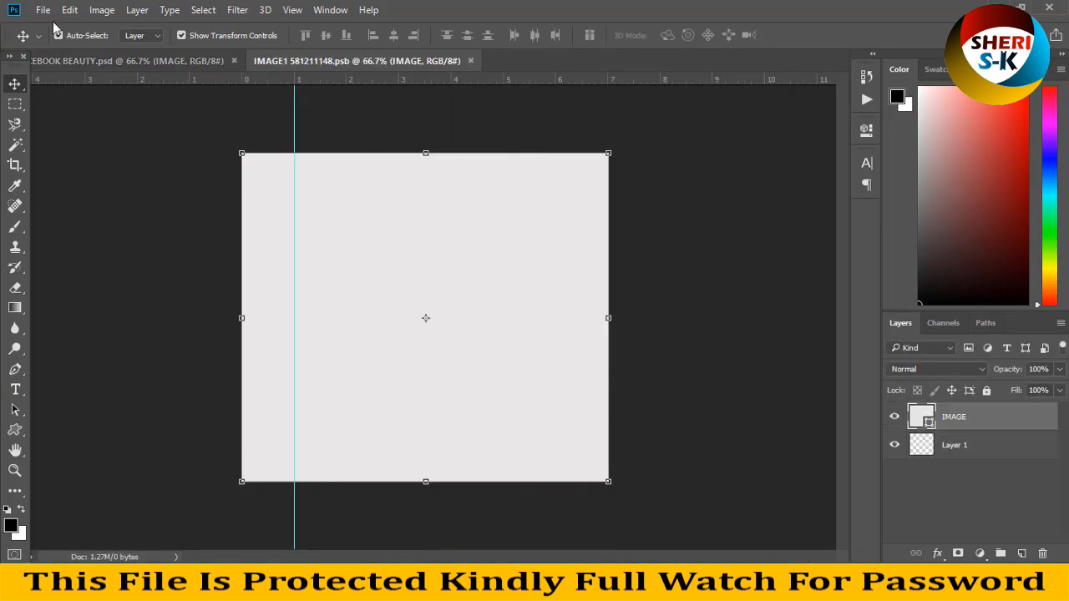
# Step: Load the red-haired model photo and float it in its own window
pyautogui.click(43, 10)
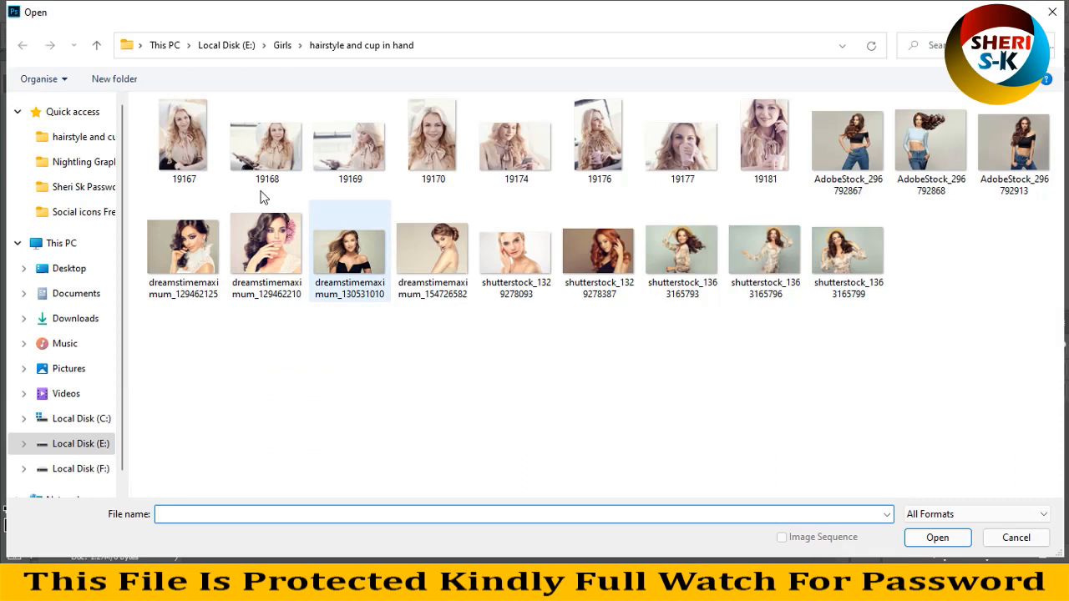
pyautogui.click(431, 242)
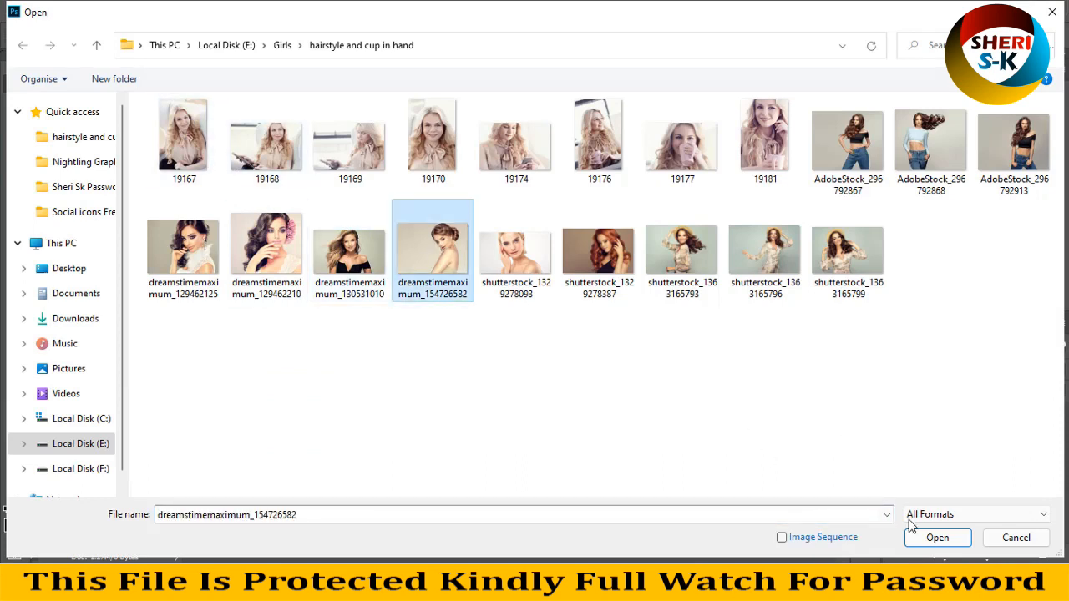
pyautogui.click(938, 538)
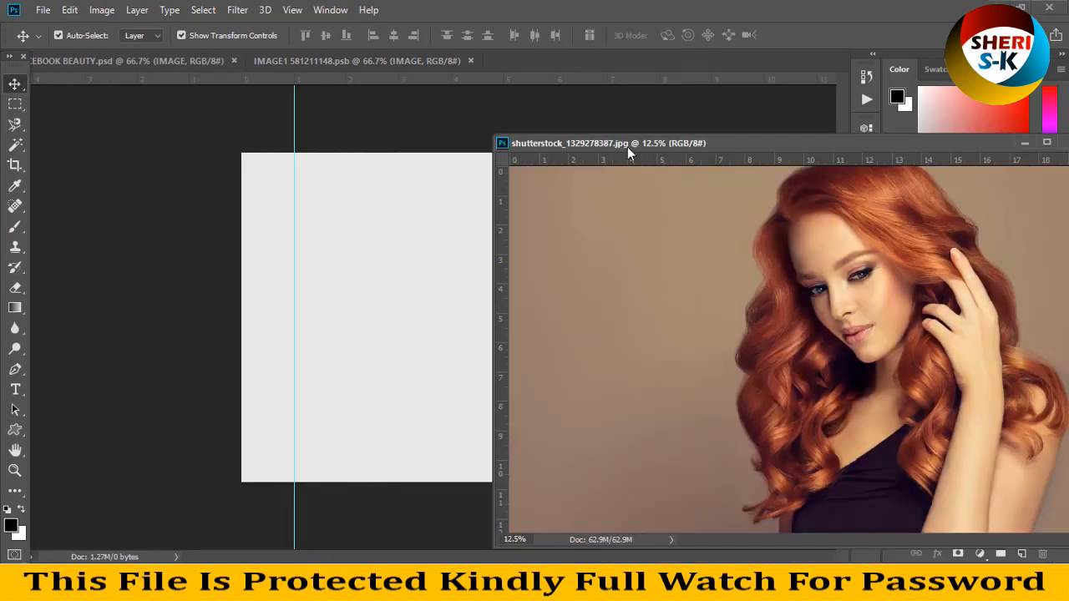
pyautogui.click(100, 10)
pyautogui.write('1000')
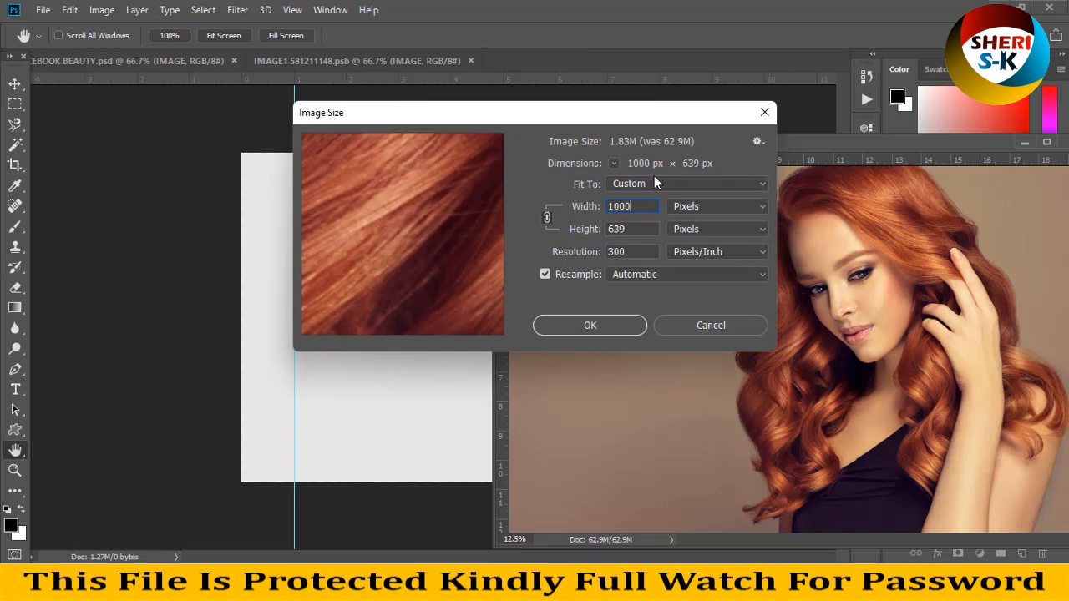
# Step: Resize the photo to 1000 px wide and clip it into the banner's IMAGE placeholder
pyautogui.click(590, 324)
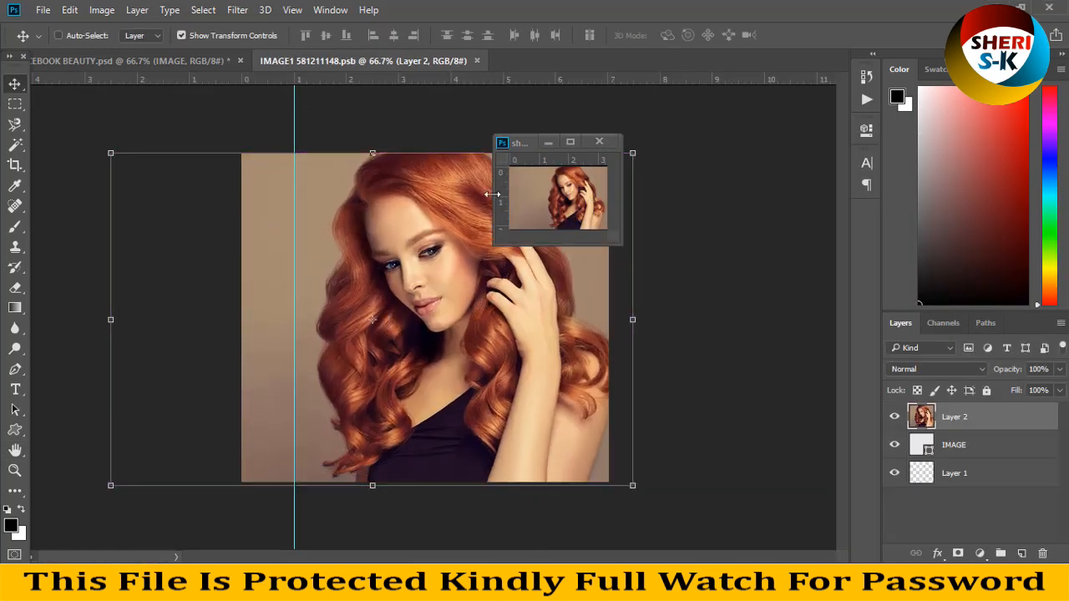
pyautogui.click(125, 60)
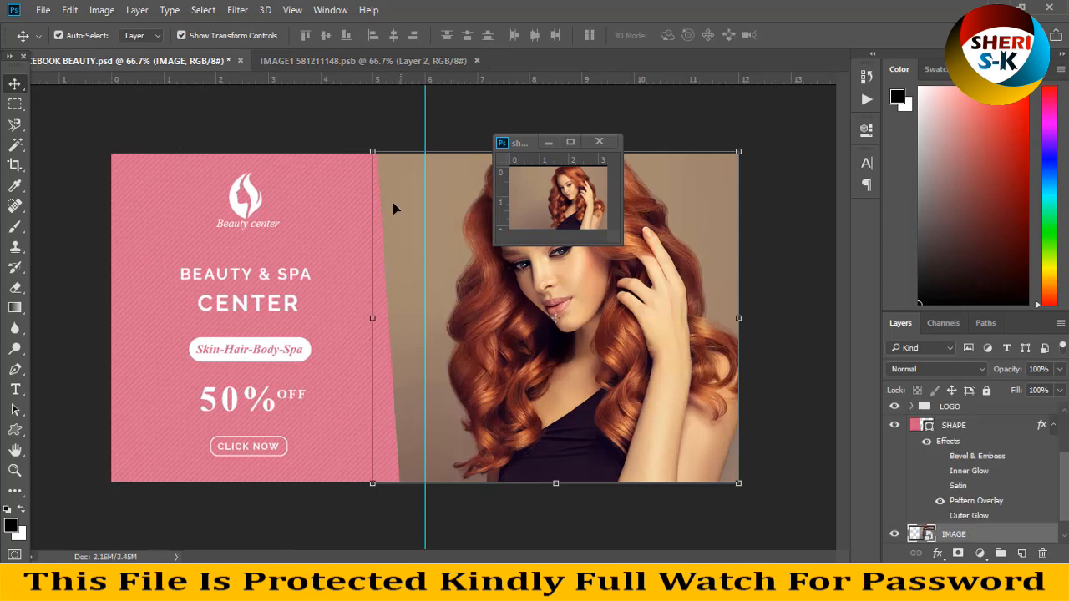
pyautogui.moveTo(301, 447)
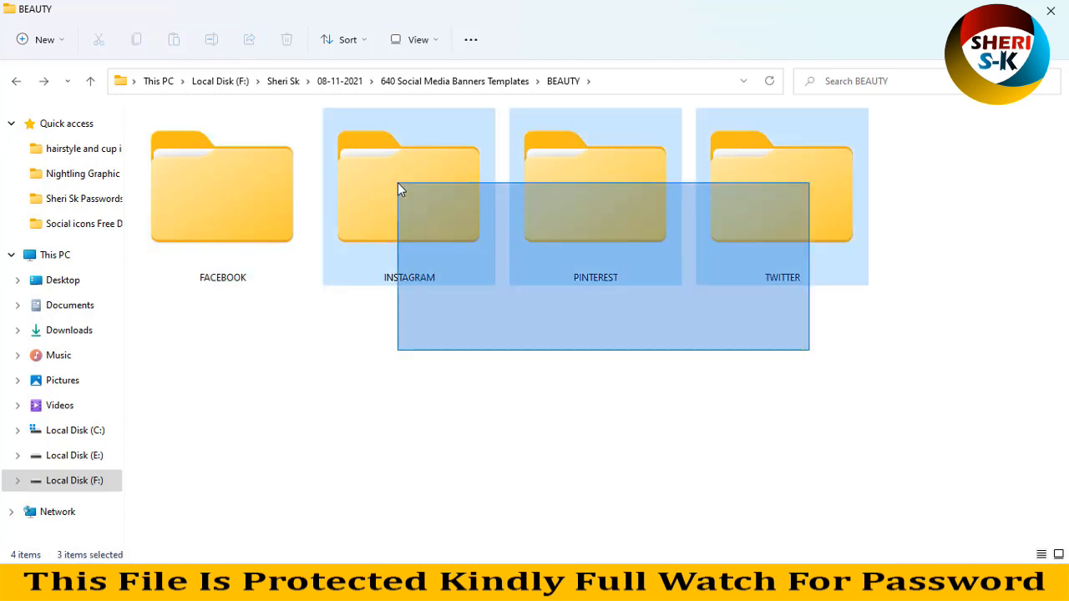
# Step: Browse BLOG's FACEBOOK templates as large icons, then go back out of the folder
pyautogui.click(782, 187)
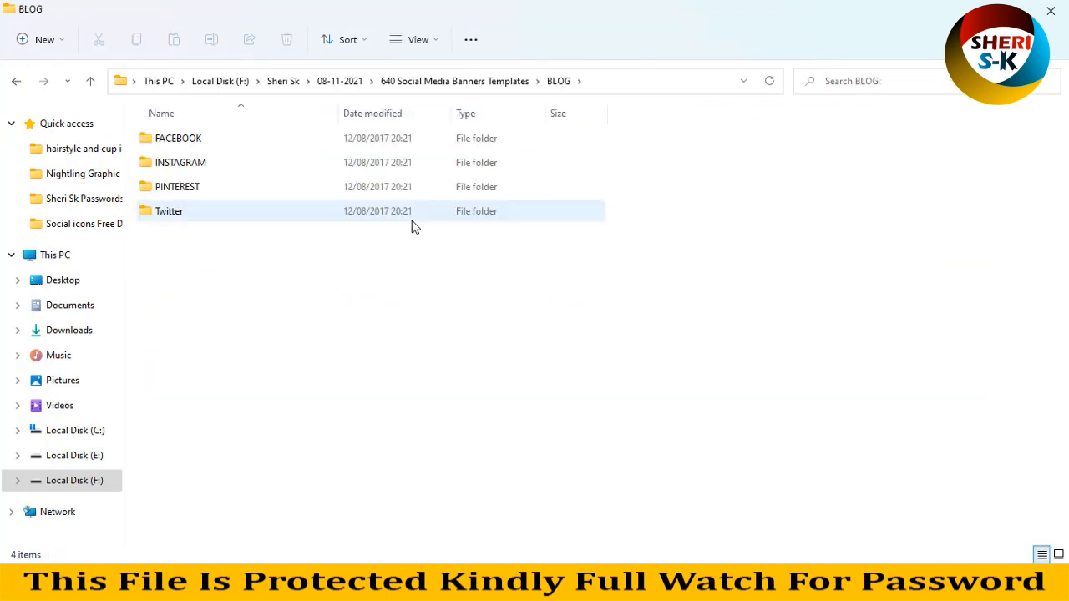
pyautogui.doubleClick(178, 137)
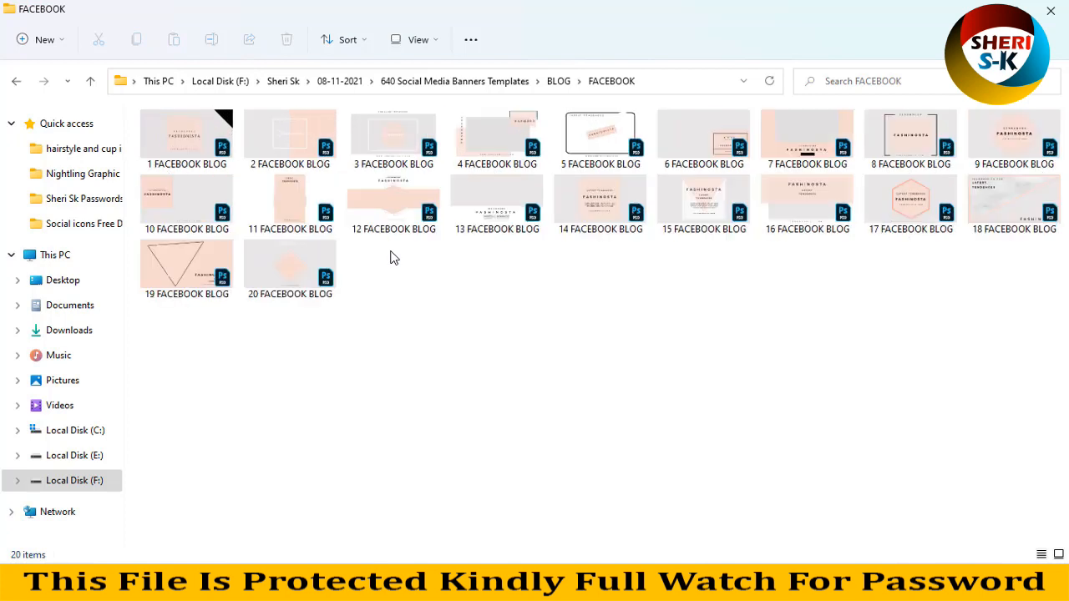
pyautogui.click(414, 40)
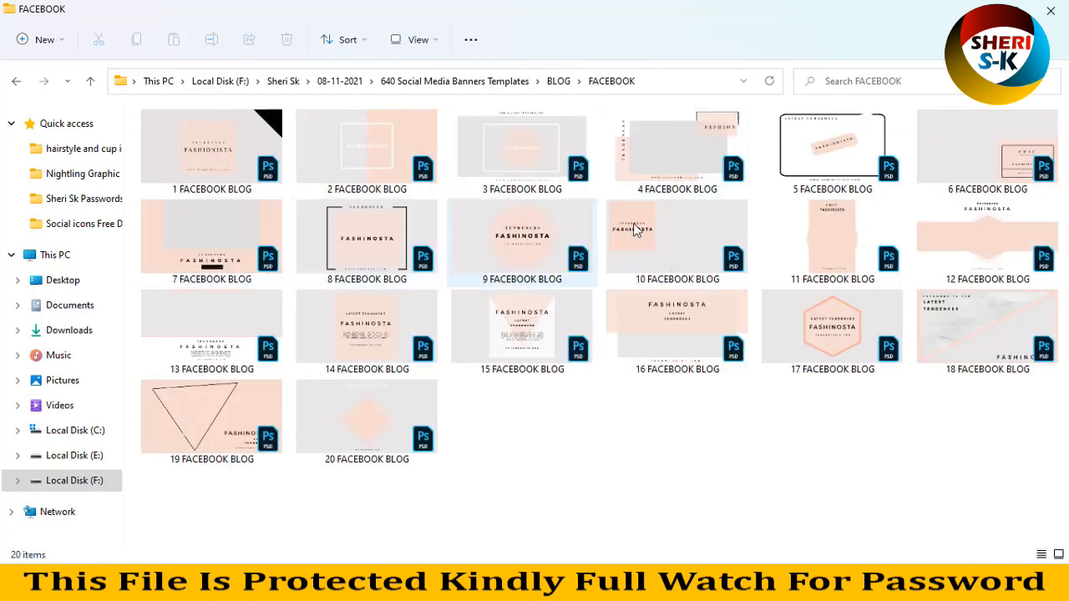
pyautogui.moveTo(24, 87)
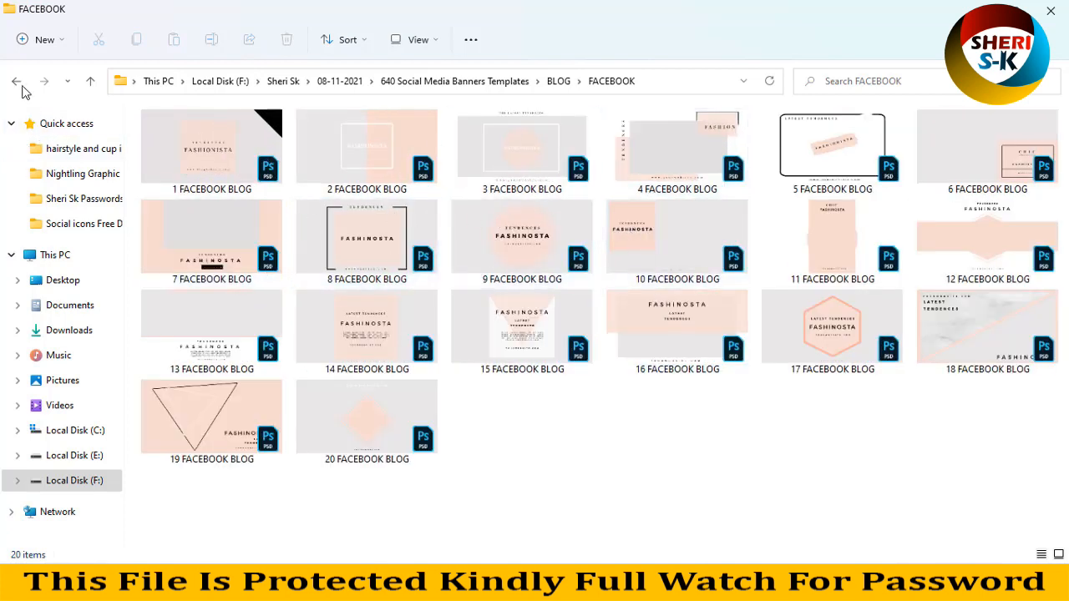
pyautogui.click(17, 80)
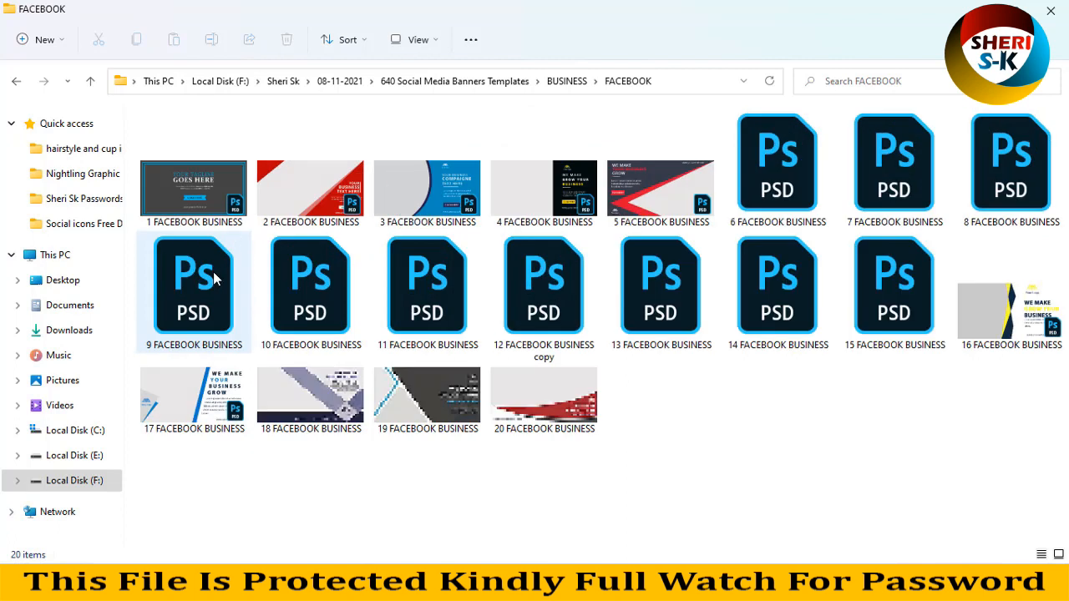
# Step: Pick a Facebook business banner template from the BUSINESS folder
pyautogui.click(428, 187)
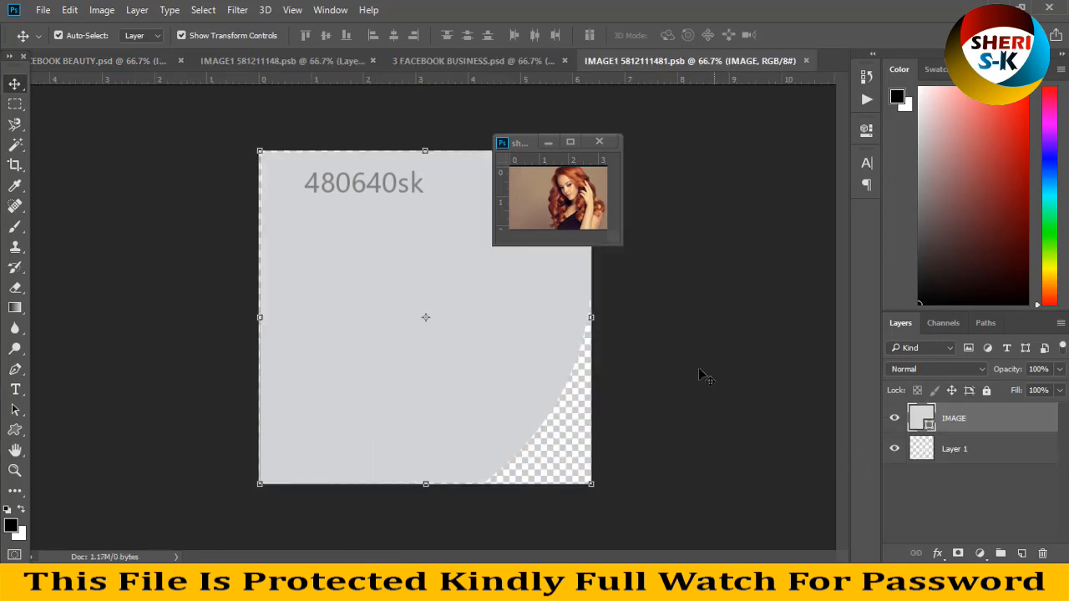
pyautogui.moveTo(568, 197)
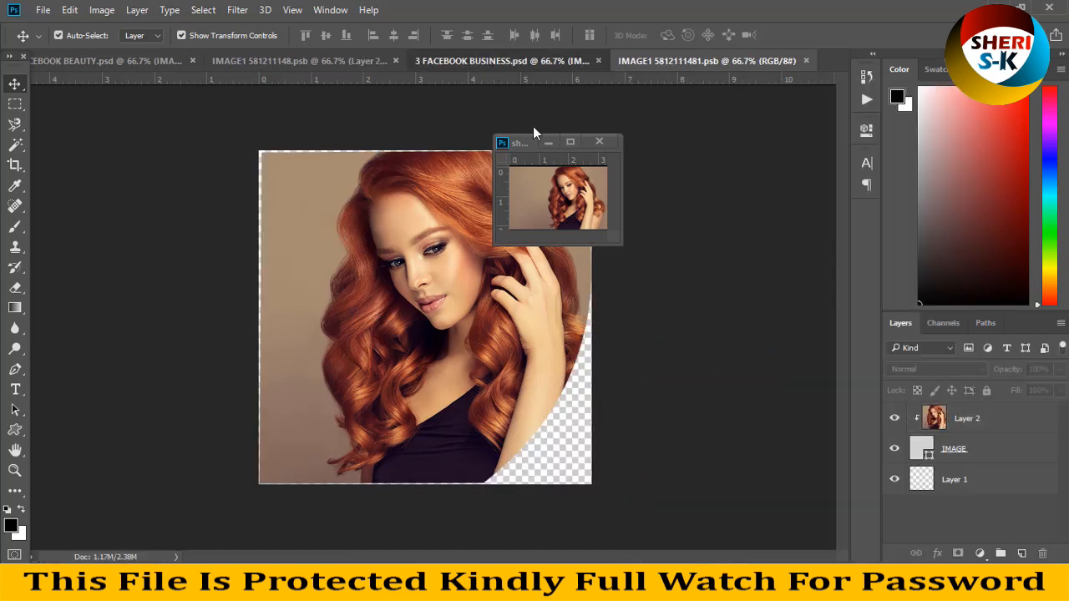
# Step: Clip the red-haired photo into the business banner's IMAGE layer and select Shape 6 for recolouring
pyautogui.click(476, 60)
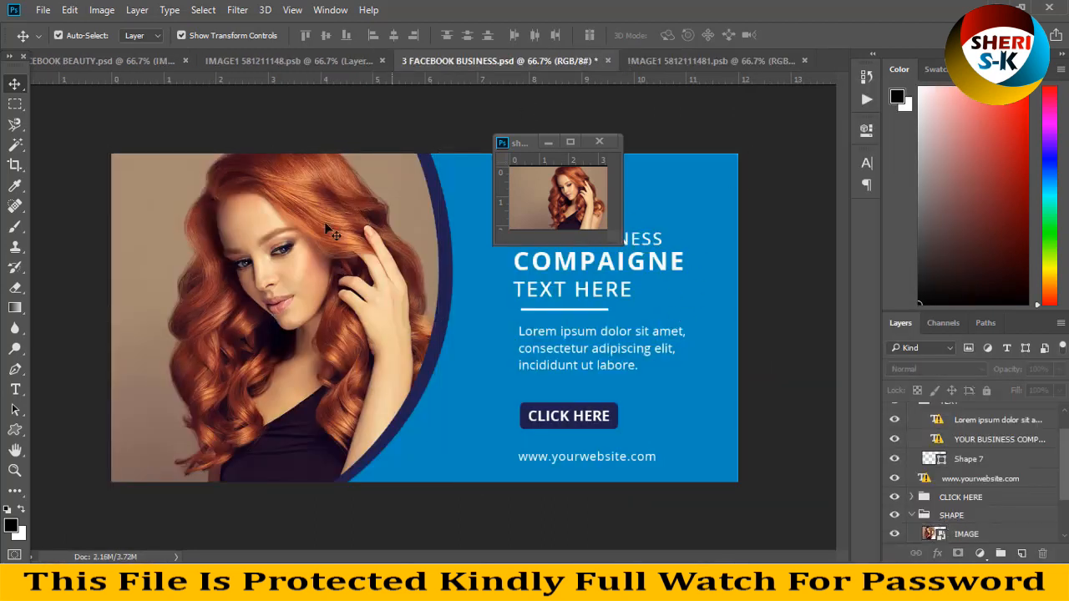
pyautogui.click(967, 535)
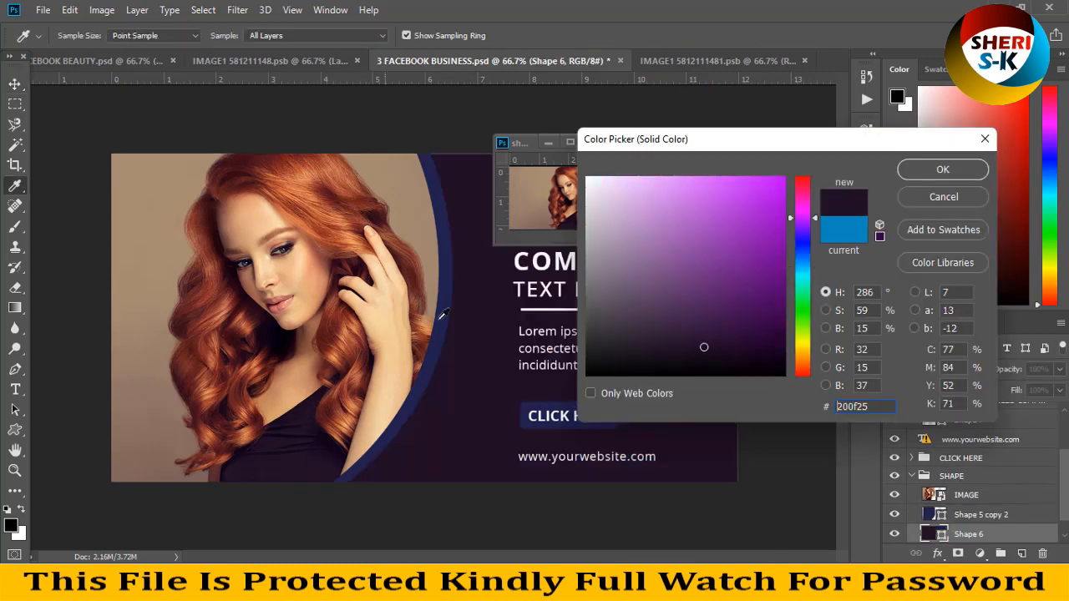
# Step: Try dark red then peach as the business banner's background colour
pyautogui.click(802, 227)
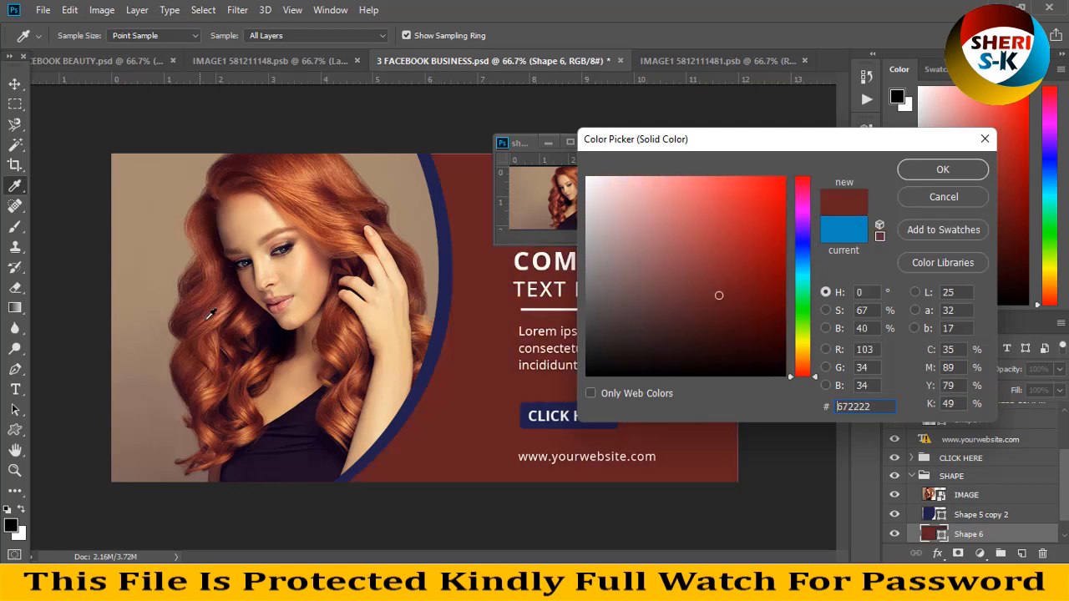
pyautogui.click(661, 190)
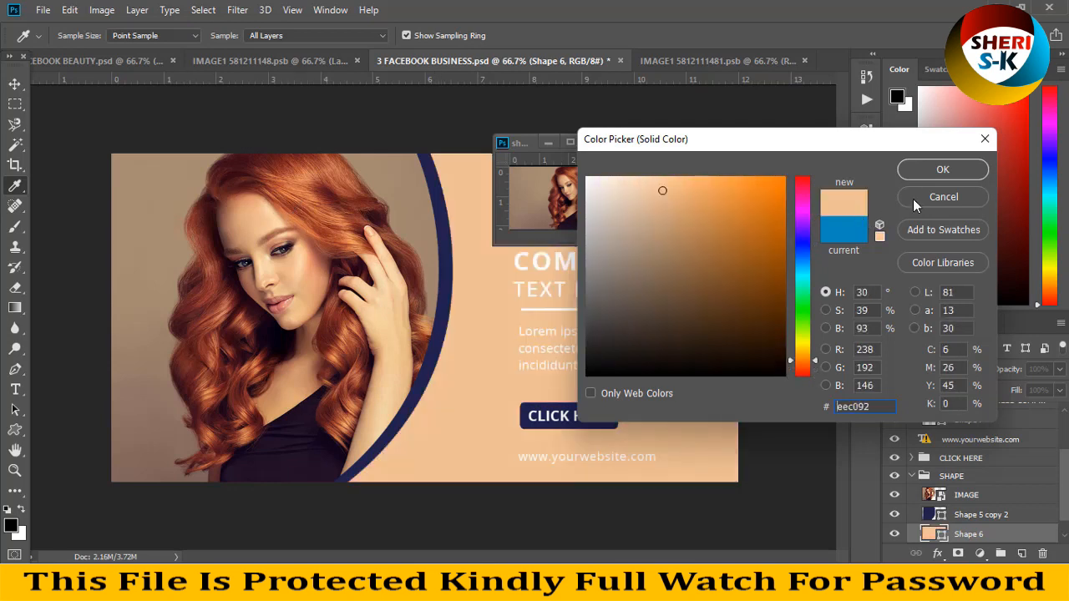
pyautogui.click(942, 171)
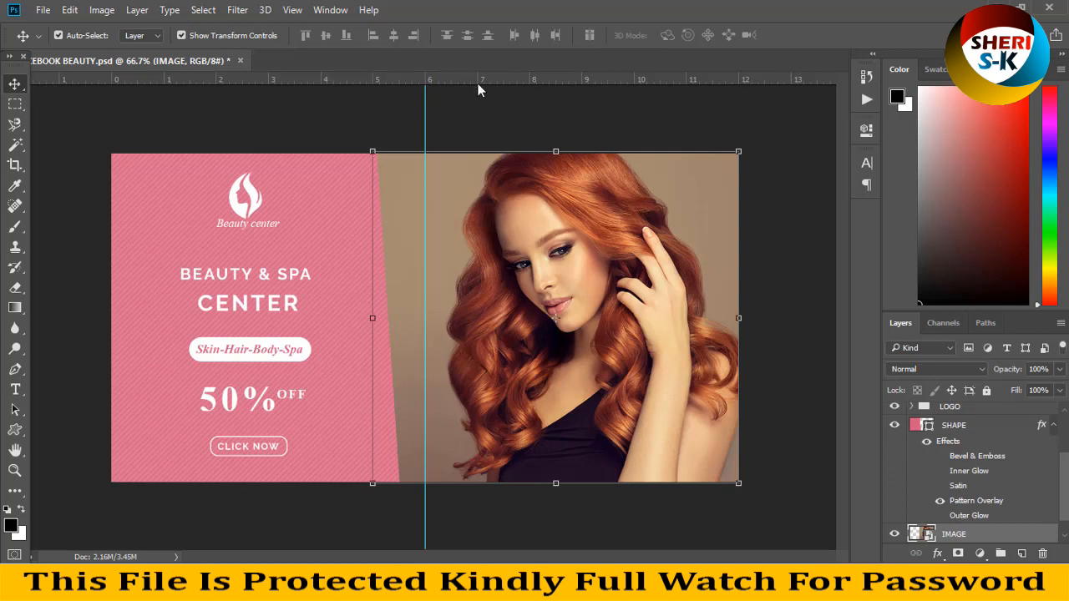
# Step: Close 1 FACEBOOK BEAUTY.psd without saving the changes
pyautogui.click(241, 60)
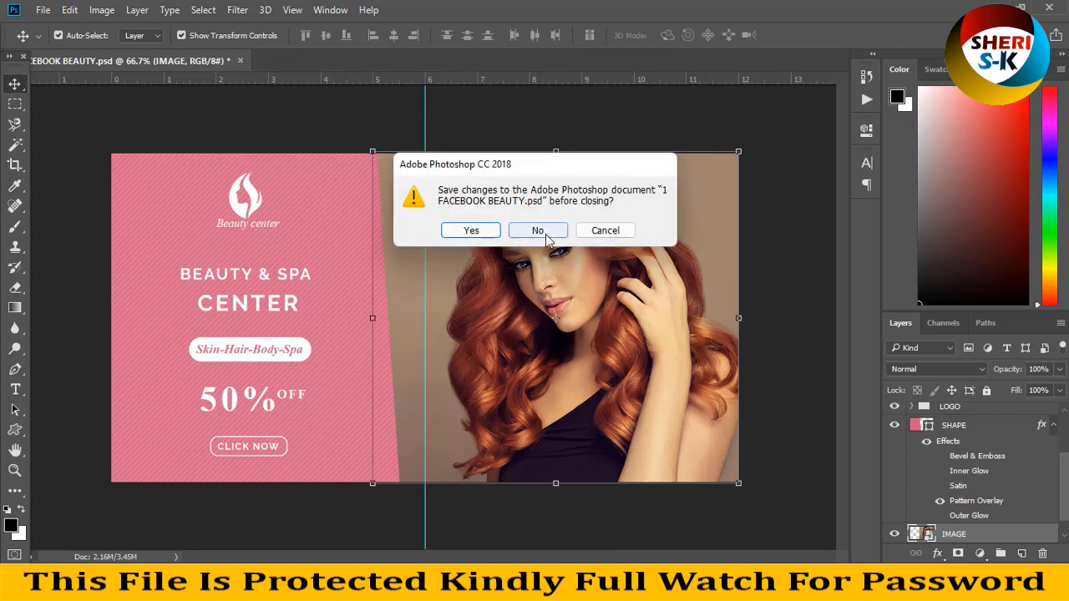
pyautogui.click(538, 230)
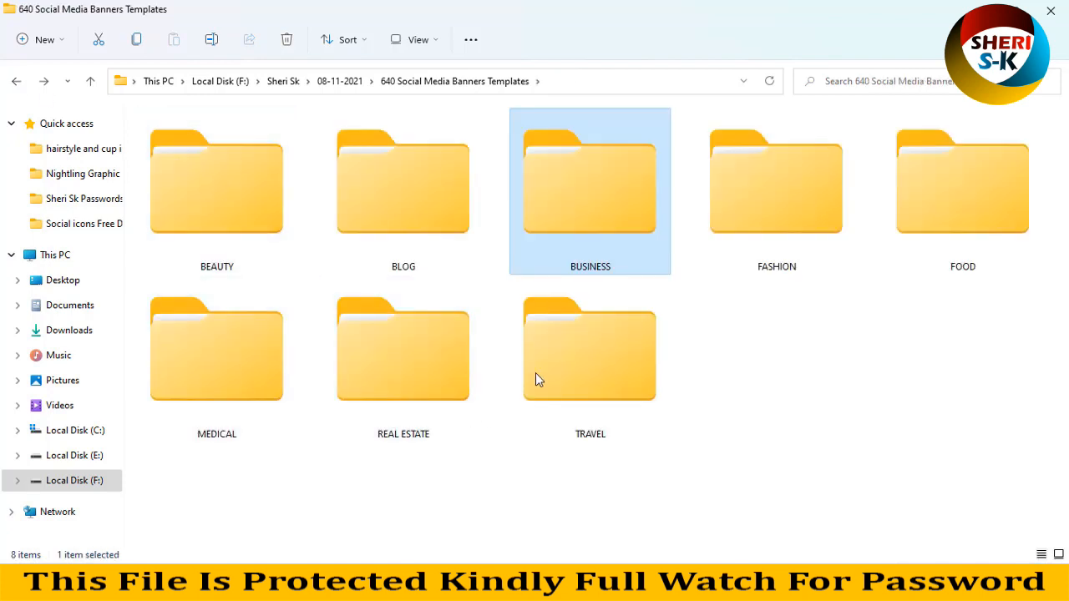
pyautogui.doubleClick(590, 350)
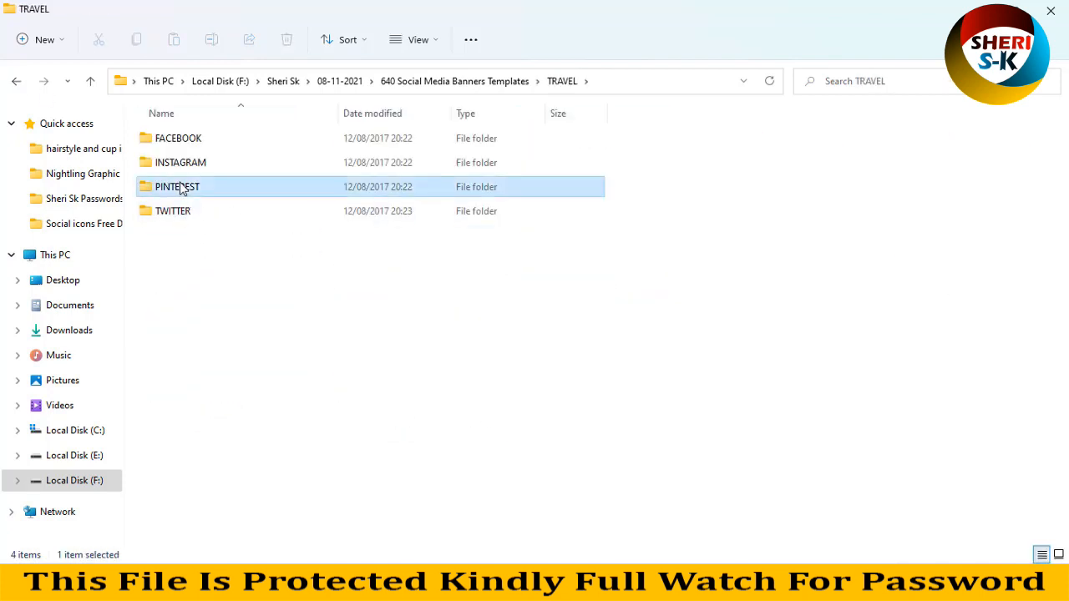
pyautogui.doubleClick(177, 187)
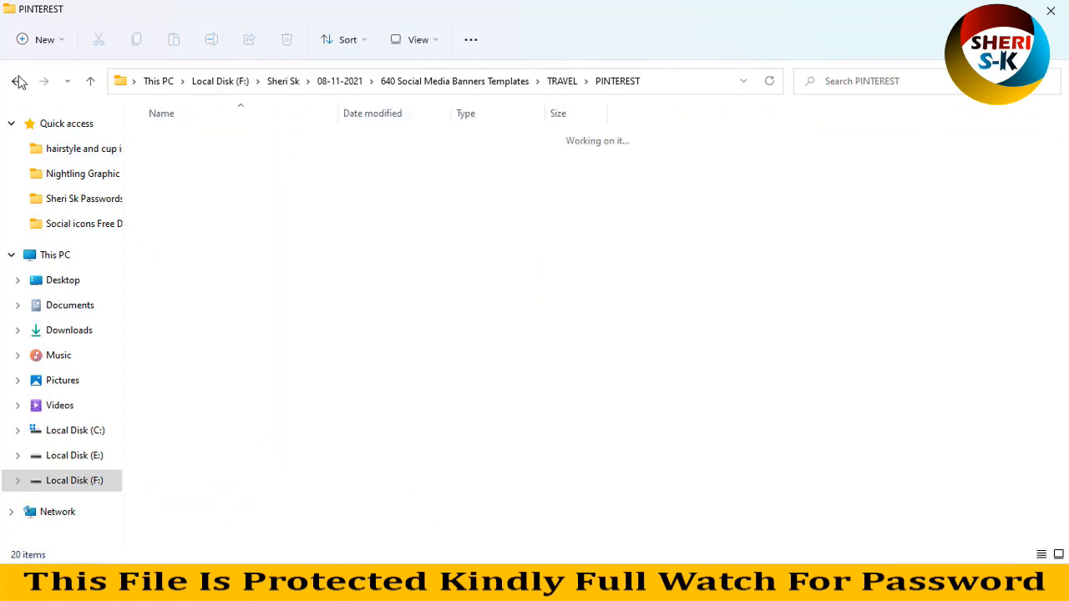
pyautogui.click(15, 80)
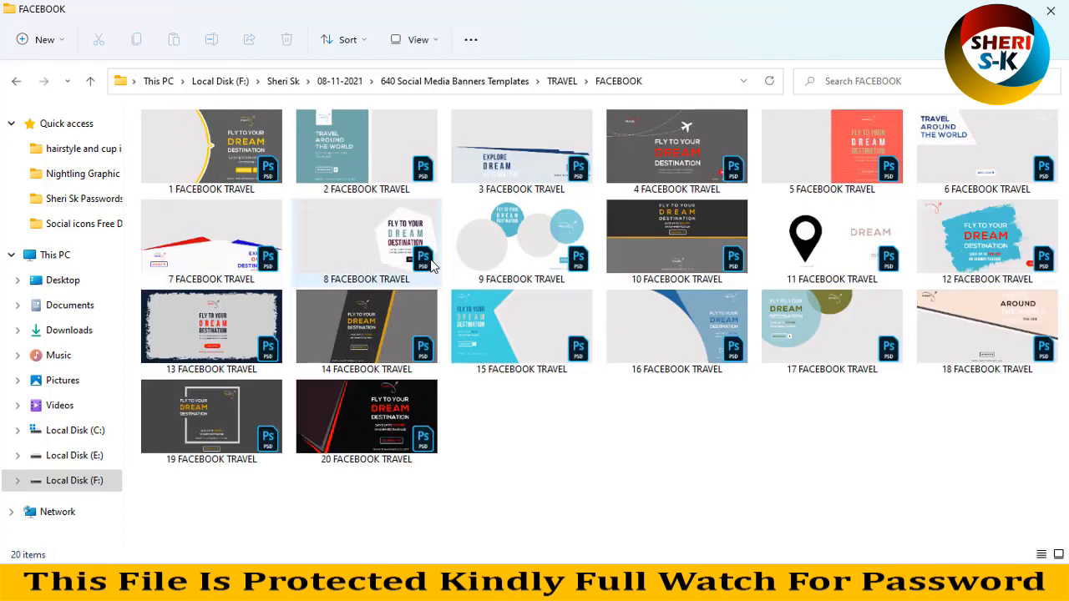
pyautogui.moveTo(495, 304)
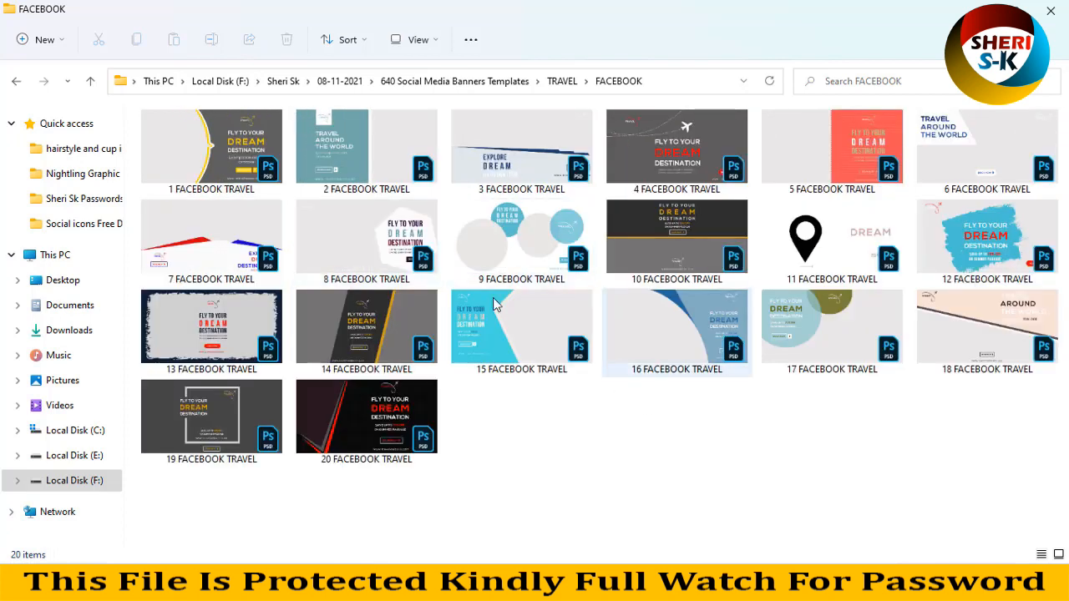
pyautogui.moveTo(251, 157)
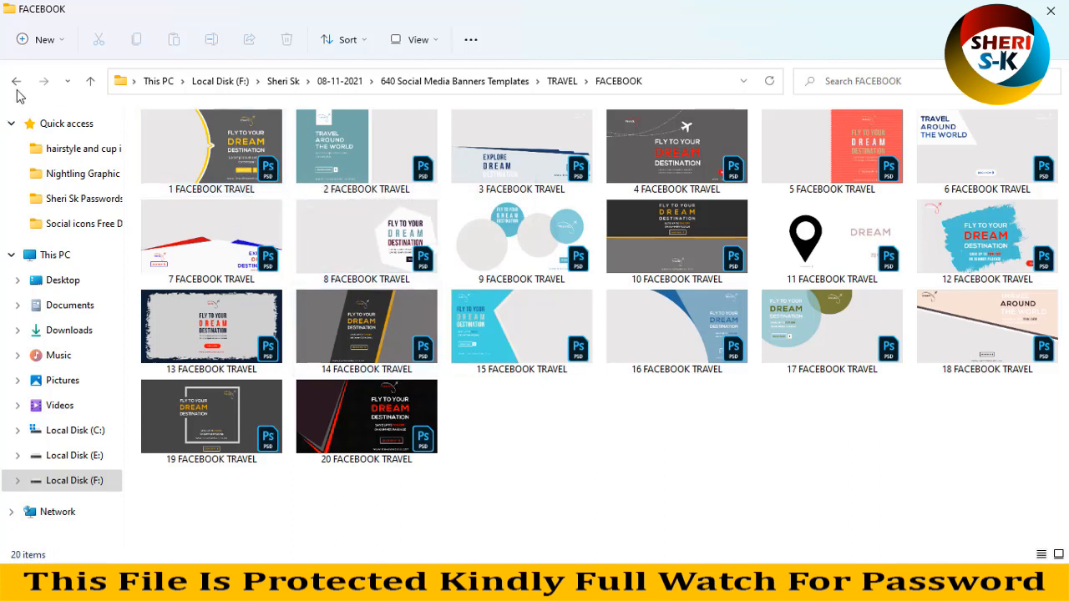
pyautogui.click(15, 80)
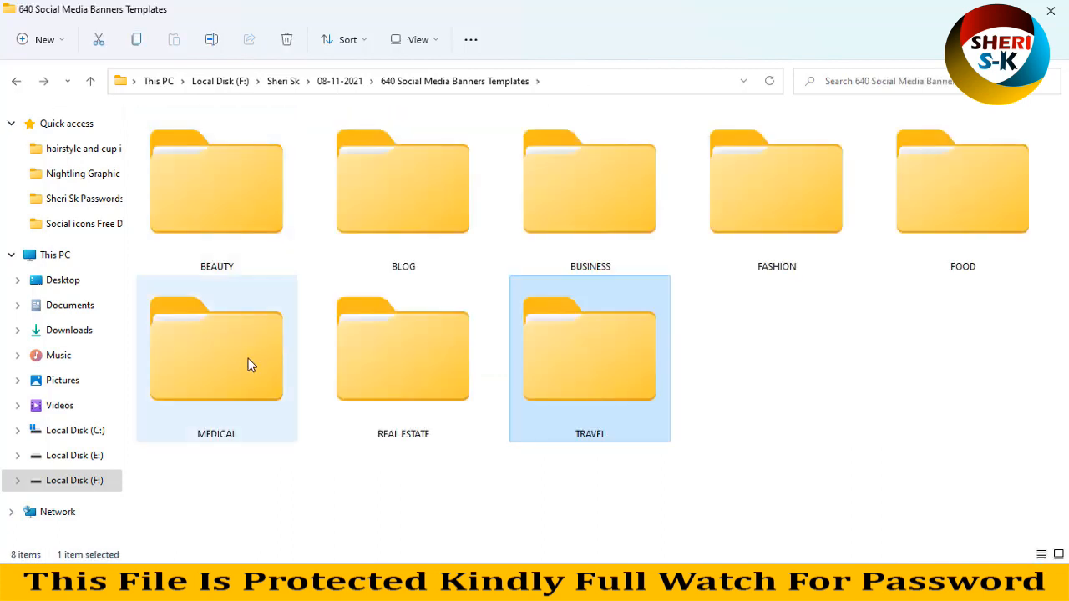
pyautogui.doubleClick(403, 349)
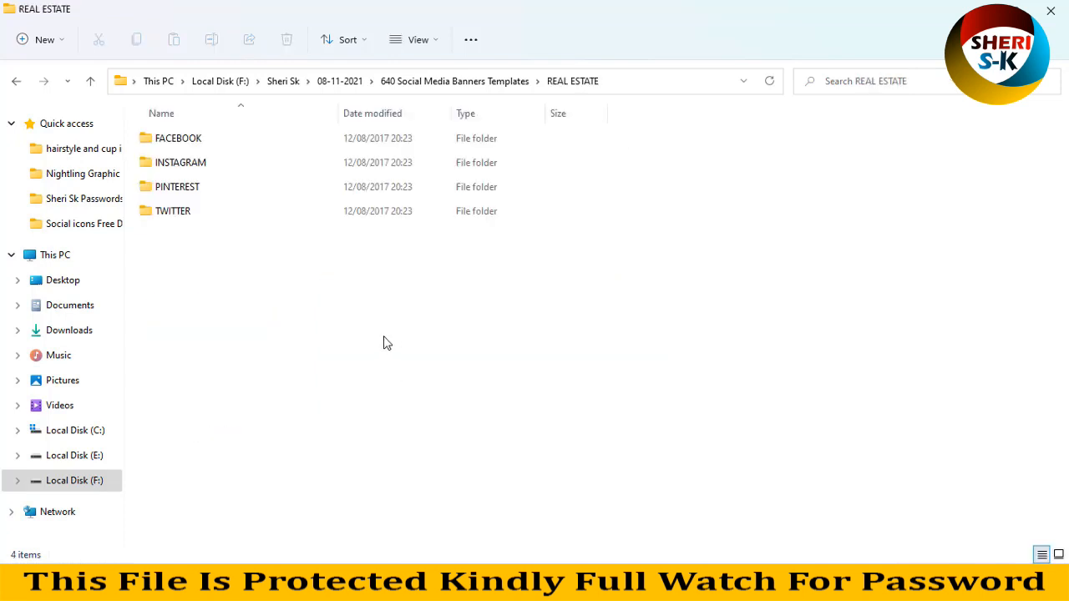
pyautogui.doubleClick(177, 137)
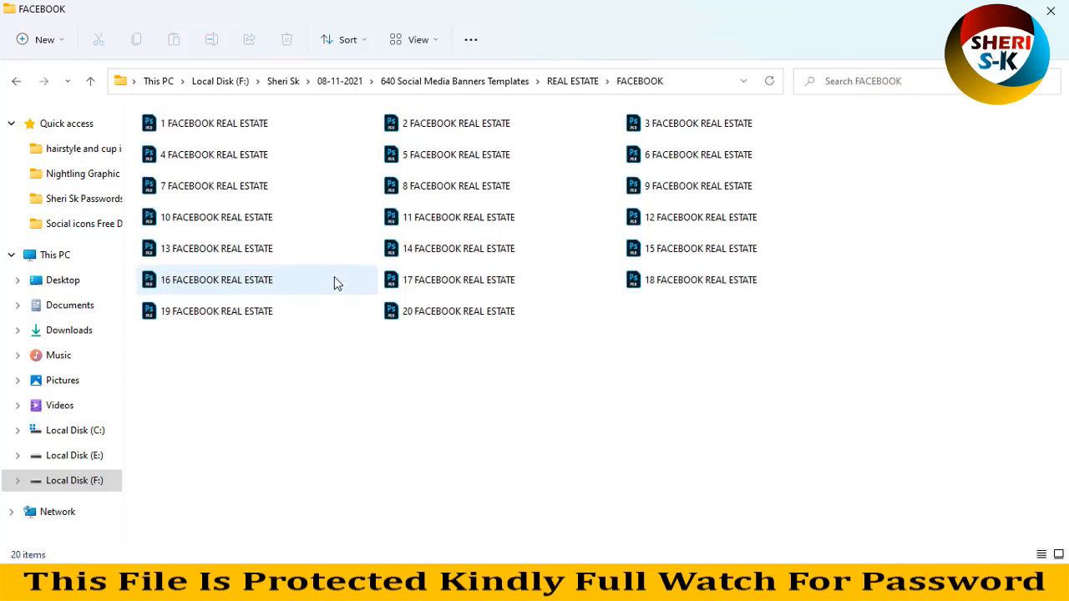
pyautogui.click(414, 40)
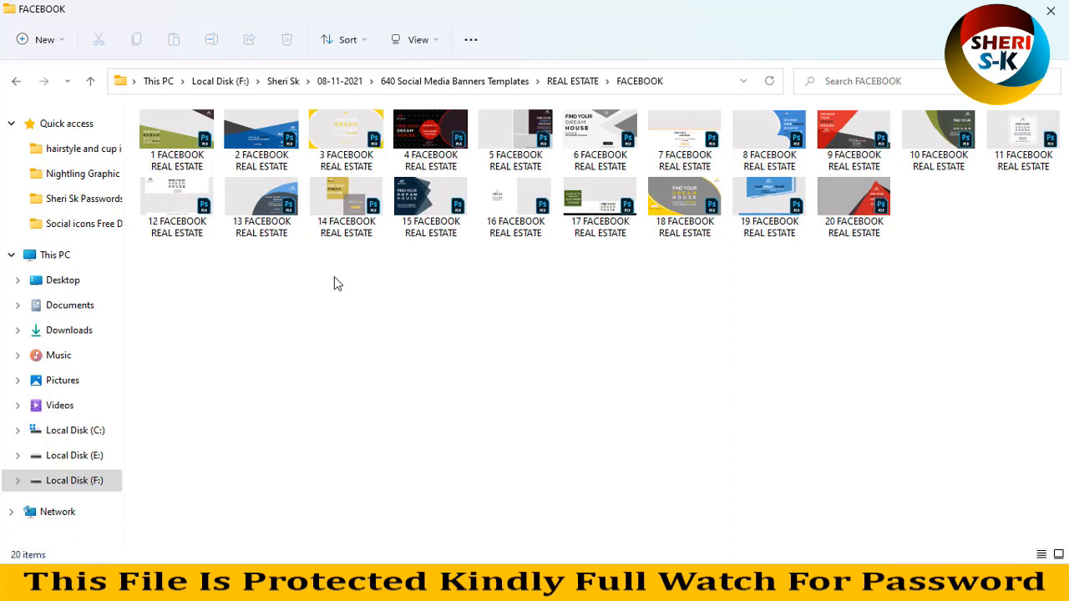
pyautogui.click(16, 80)
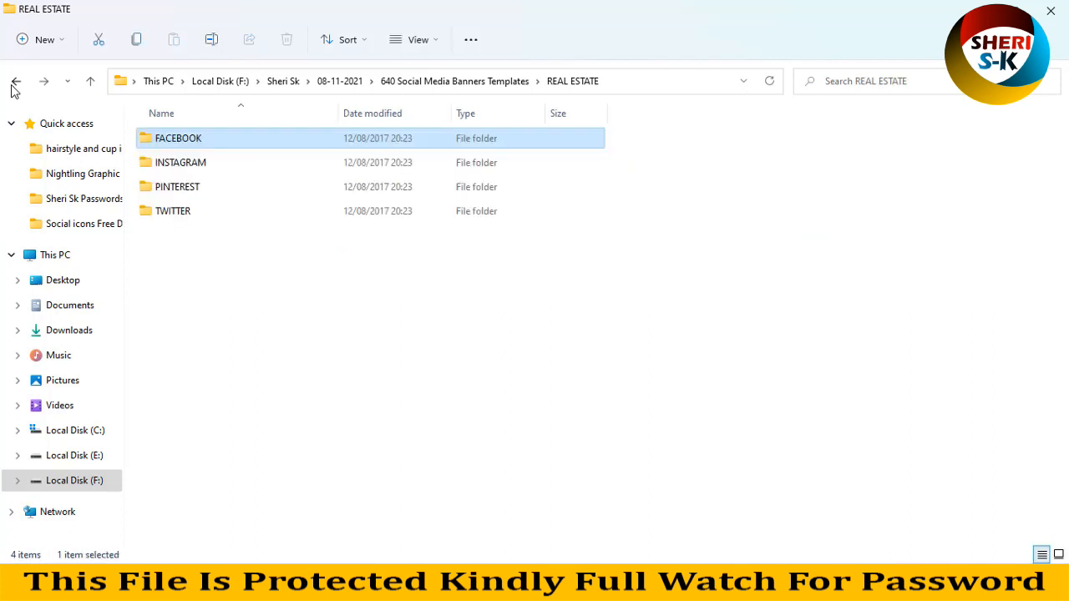
pyautogui.click(15, 80)
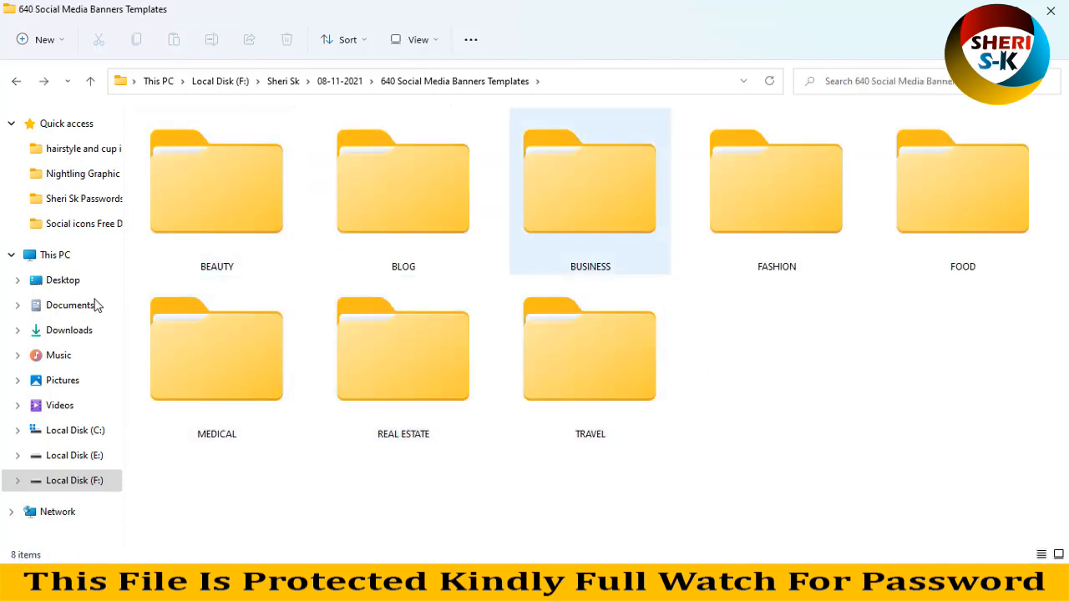
pyautogui.moveTo(428, 326)
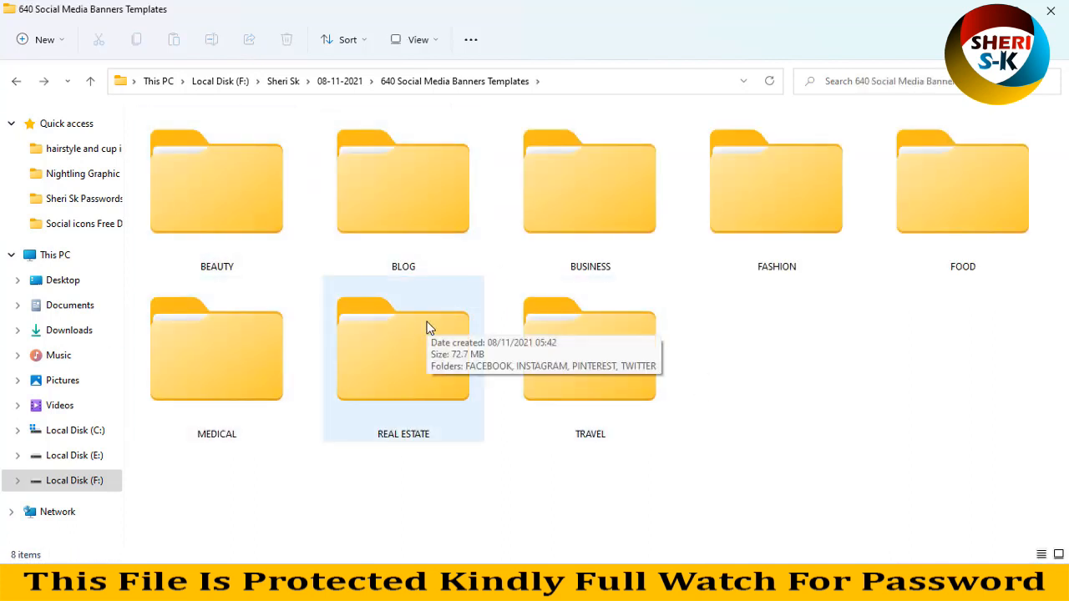